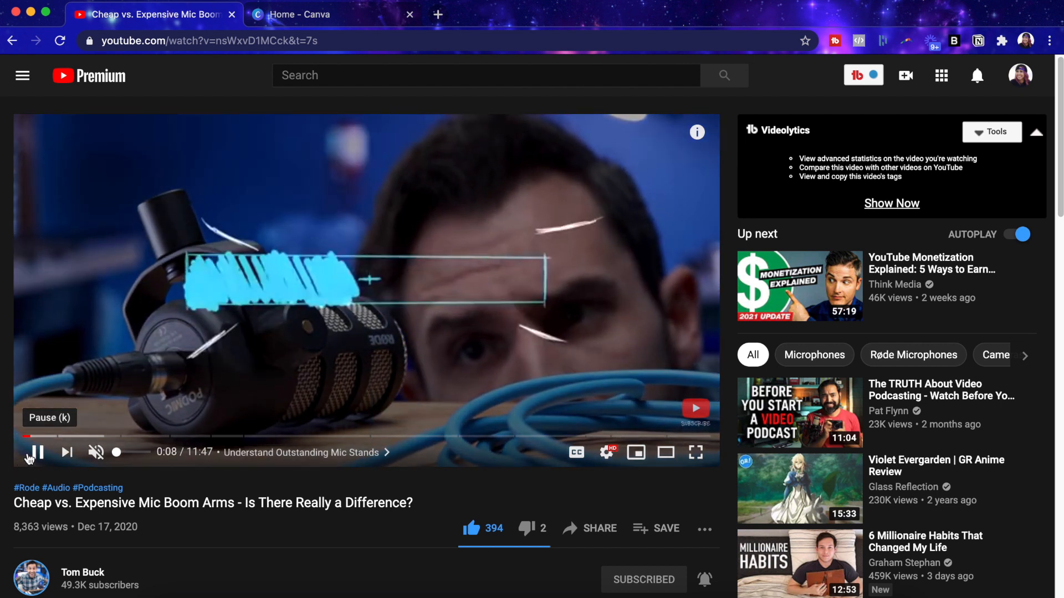
Step: Create a new Canva design with custom dimensions 1920 × 1080 px after reviewing the example video
left_click(36, 452)
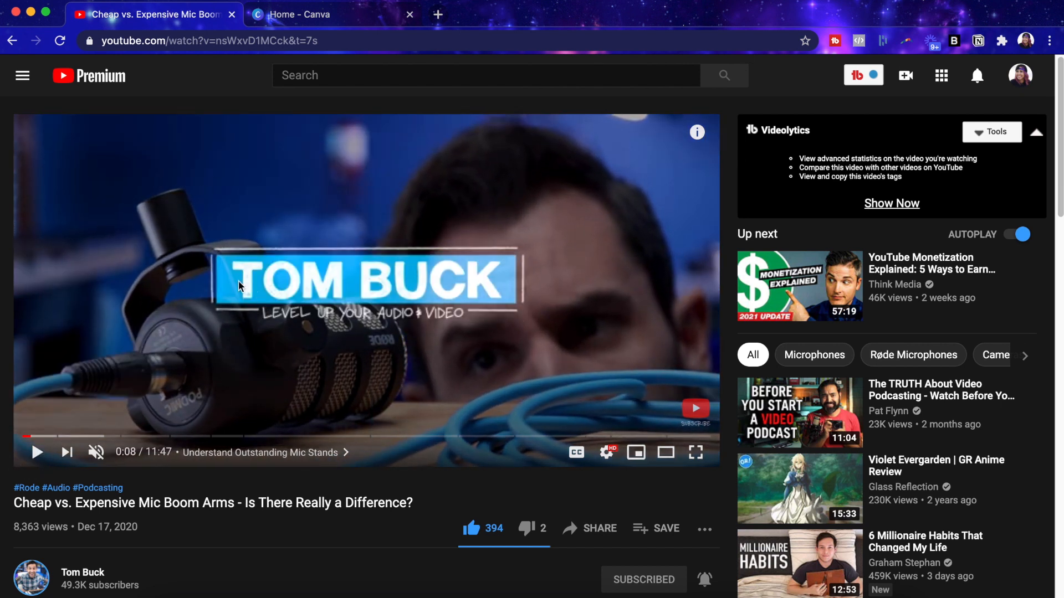
mouse_move(35, 452)
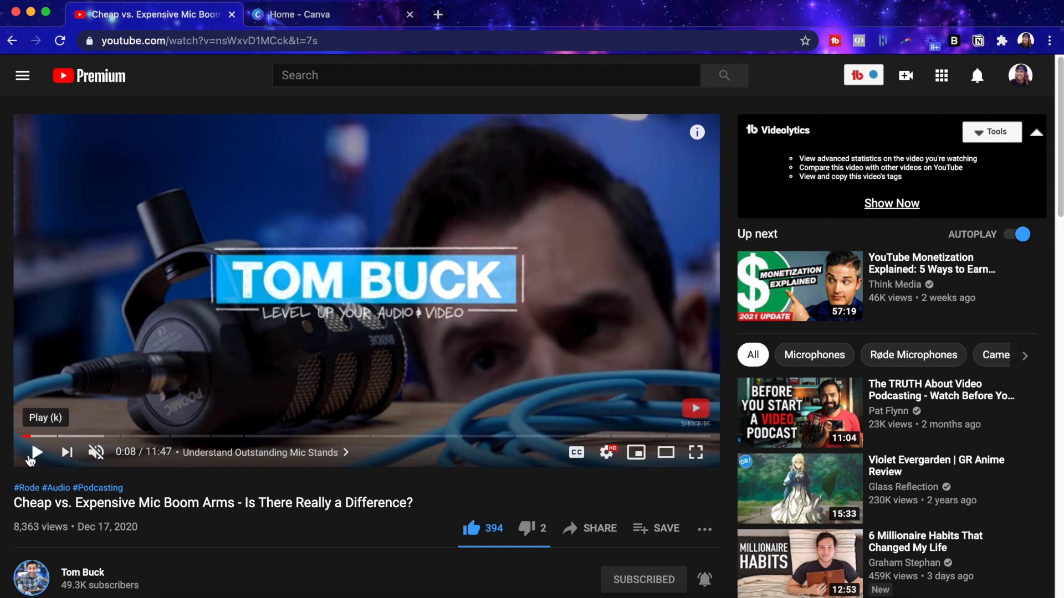
left_click(36, 452)
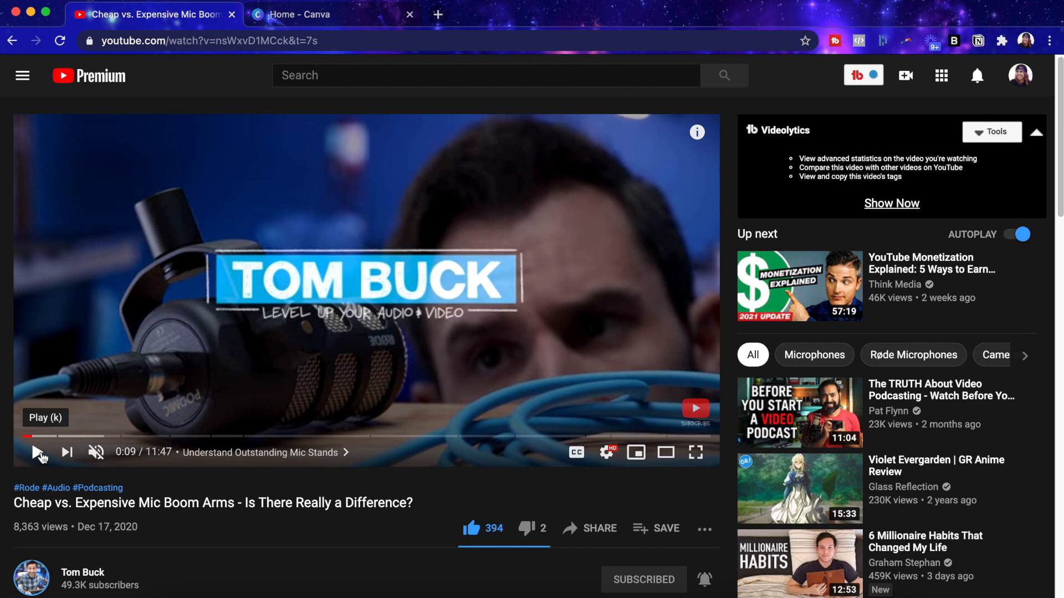
mouse_move(206, 186)
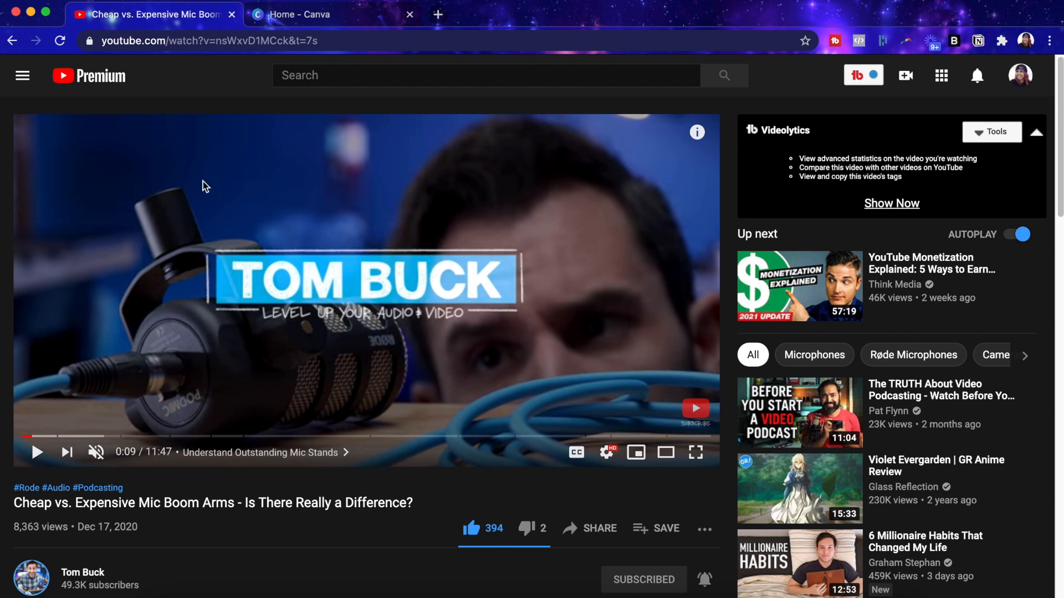
mouse_move(351, 363)
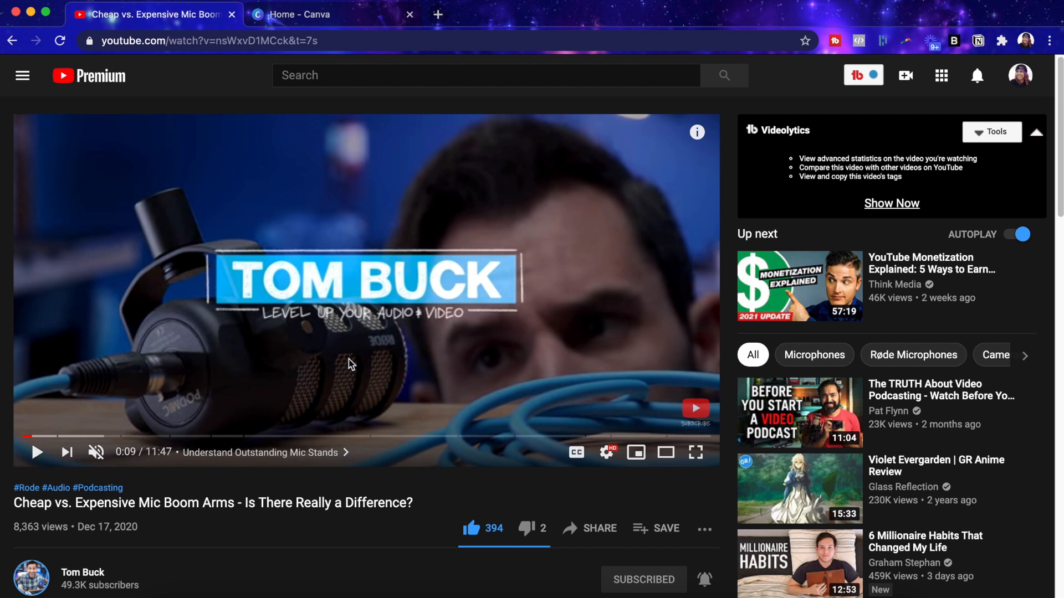
mouse_move(237, 374)
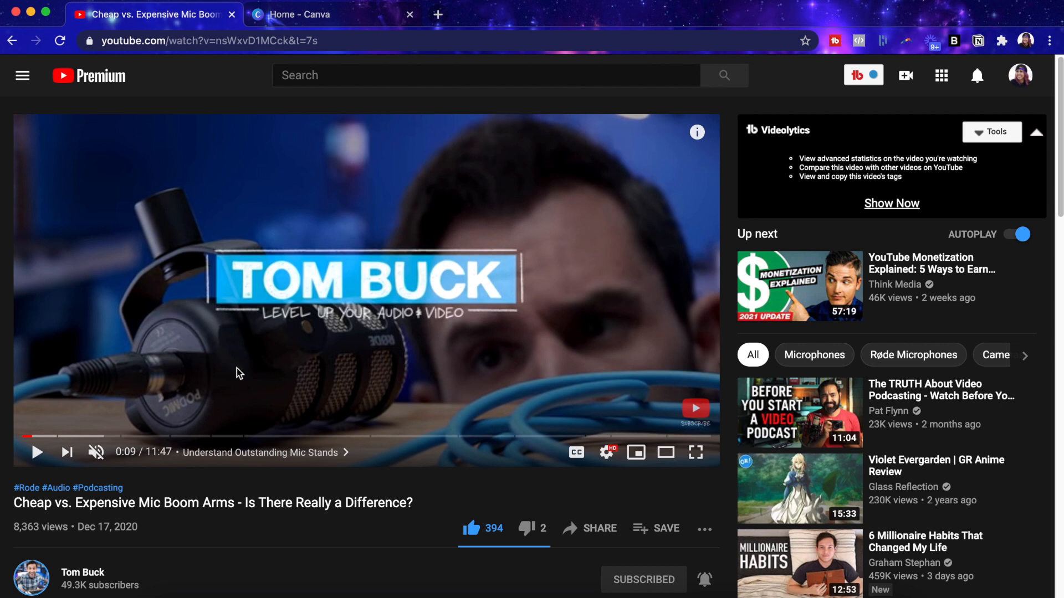
left_click(332, 15)
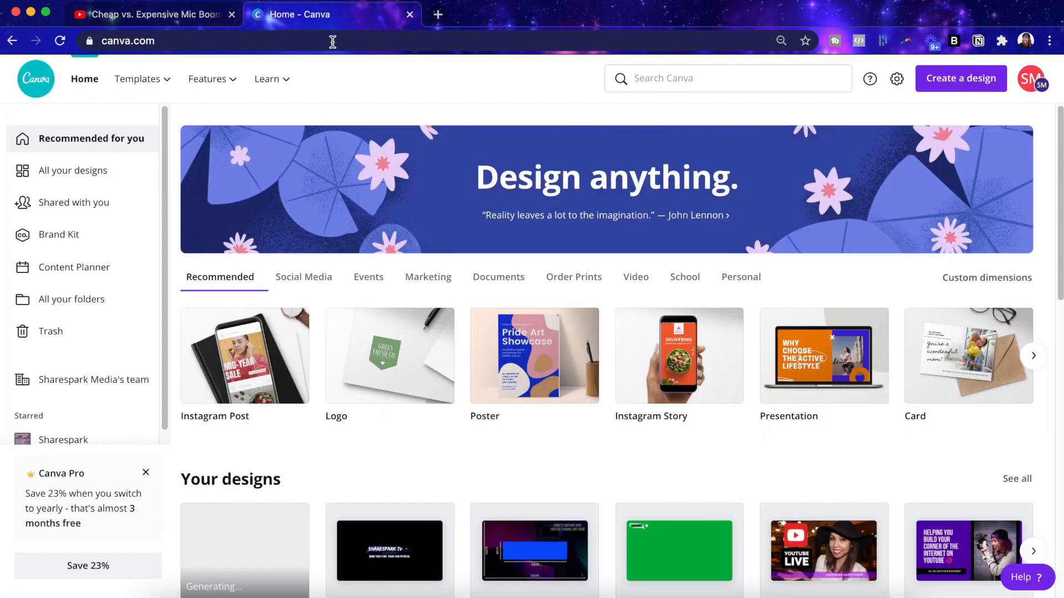
left_click(961, 78)
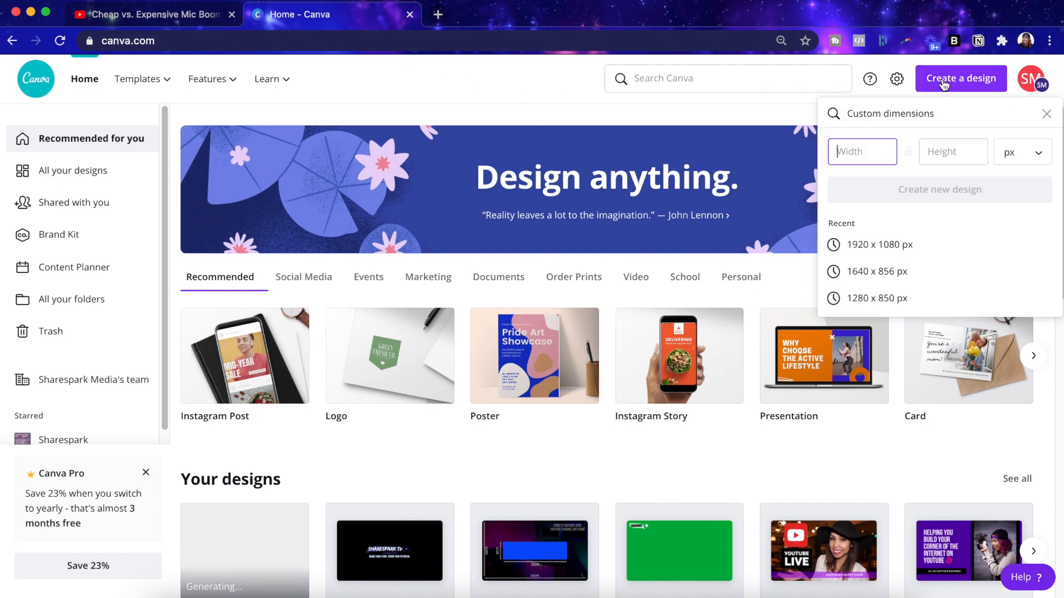
left_click(862, 152)
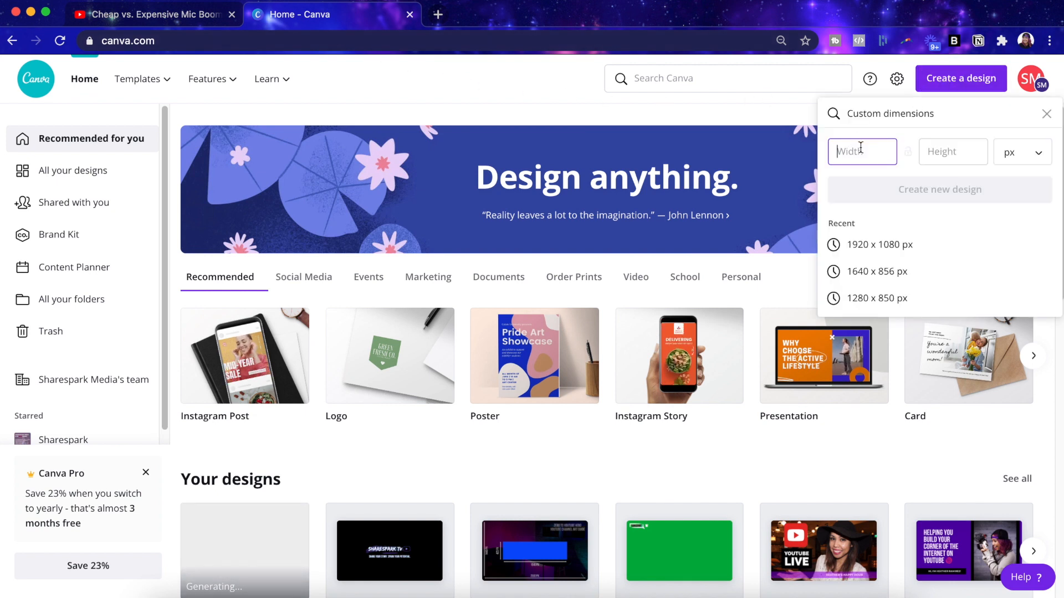
type("1080")
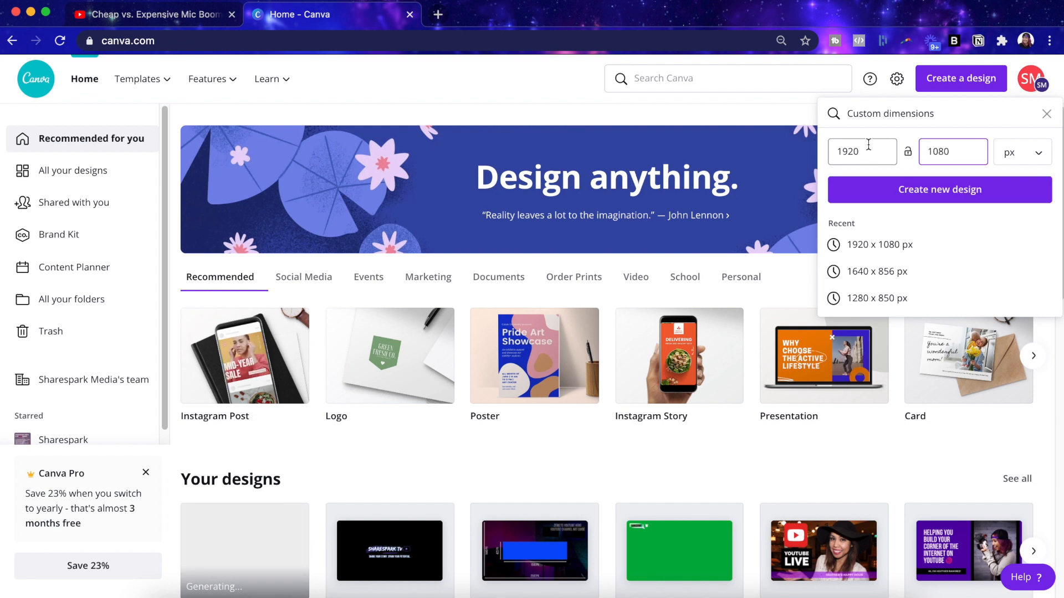
left_click(939, 189)
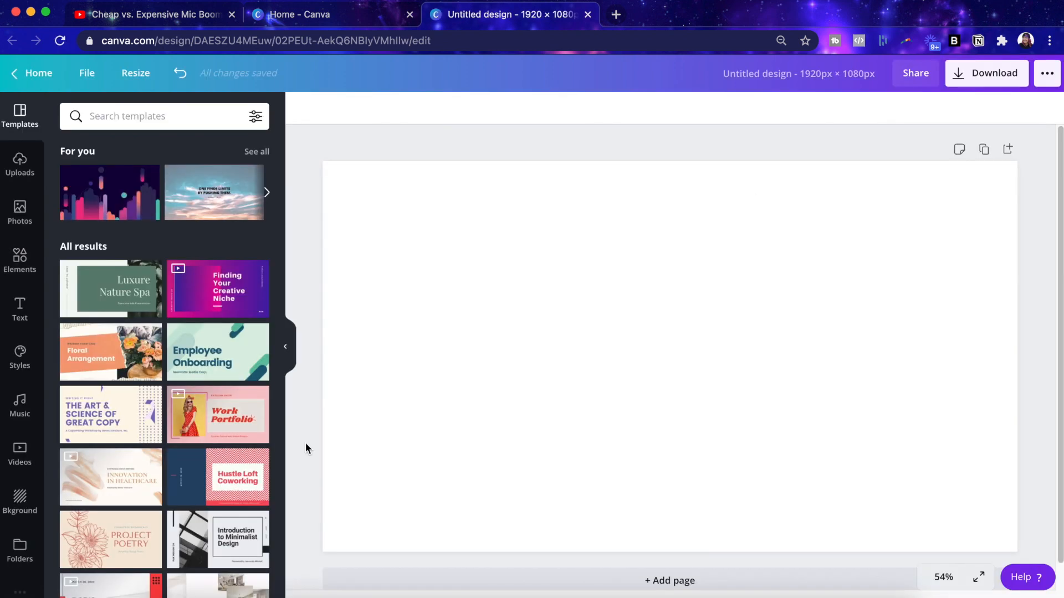
mouse_move(20, 265)
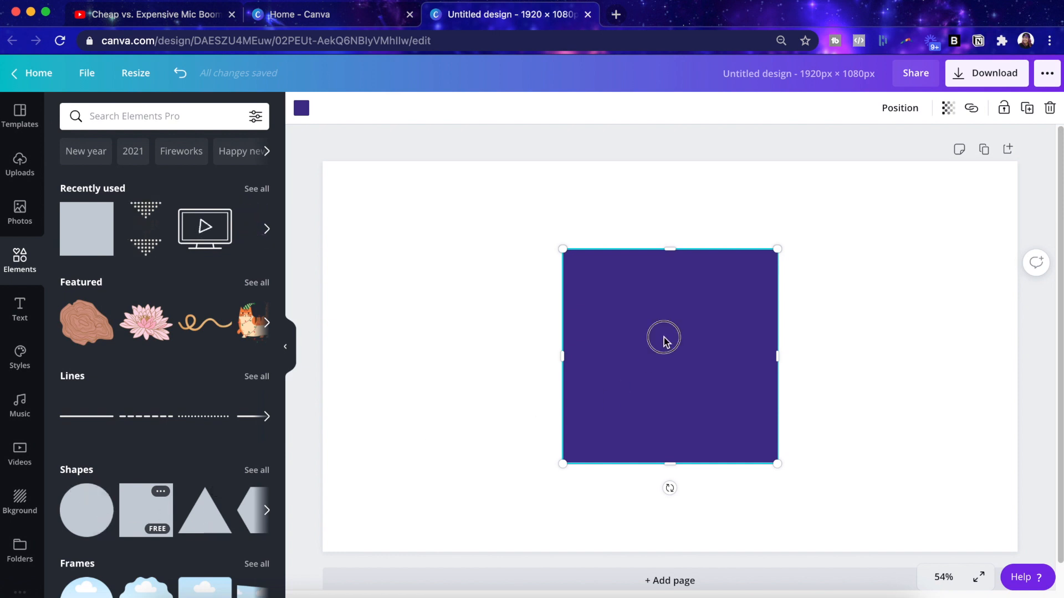
Step: Stretch a square over the whole page and fill it black as the background
left_click_drag(670, 355, 430, 268)
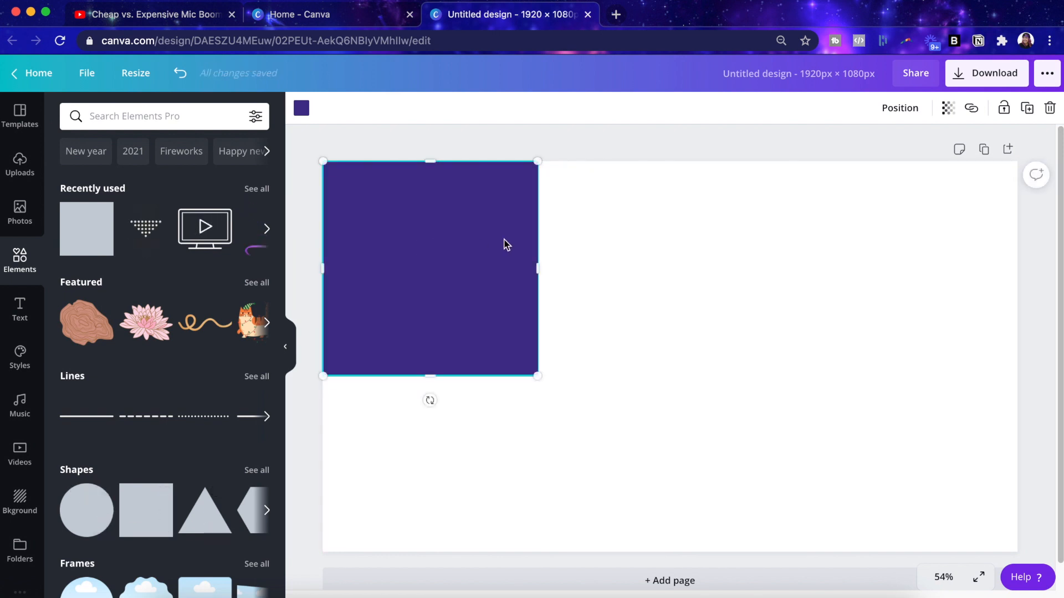
left_click_drag(539, 268, 1007, 278)
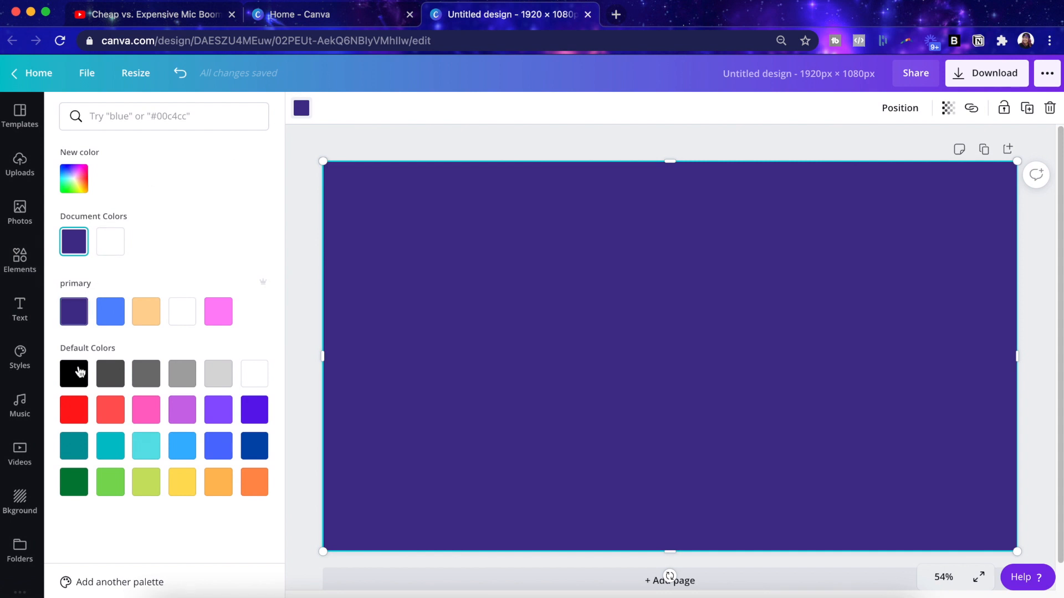
left_click(73, 374)
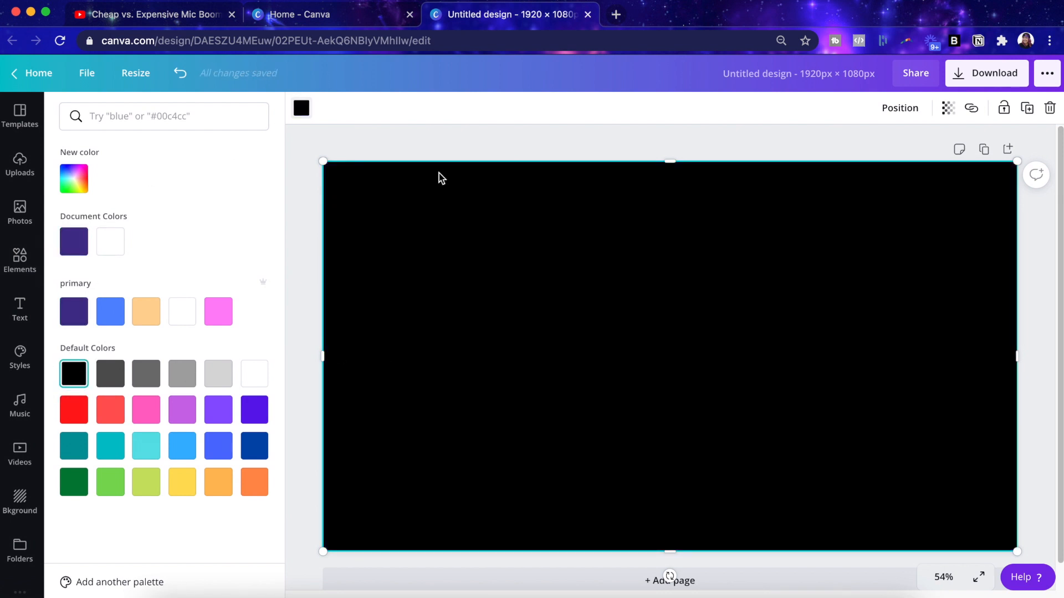
mouse_move(324, 228)
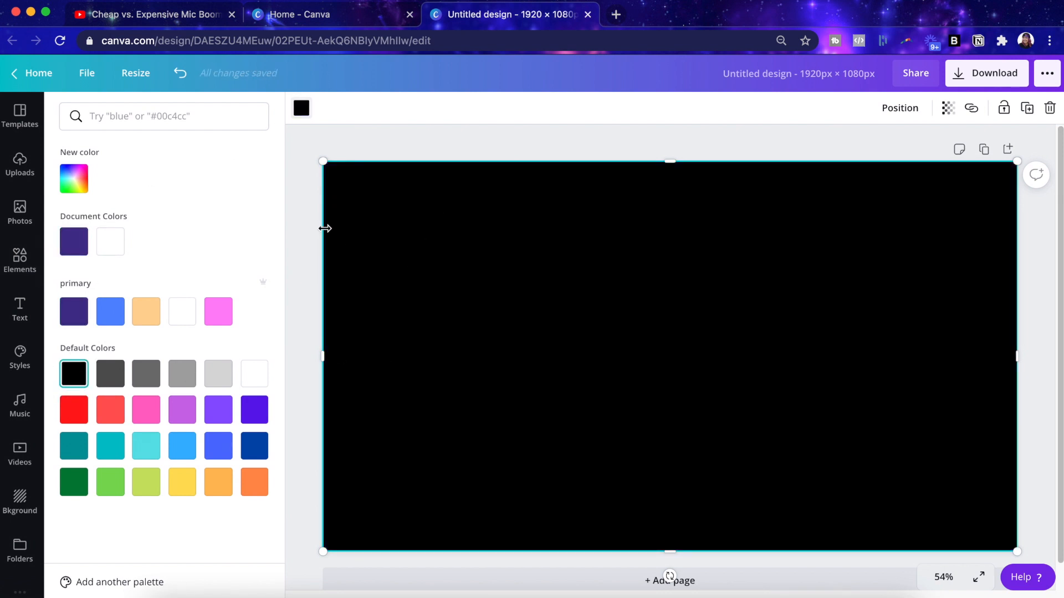
left_click(20, 260)
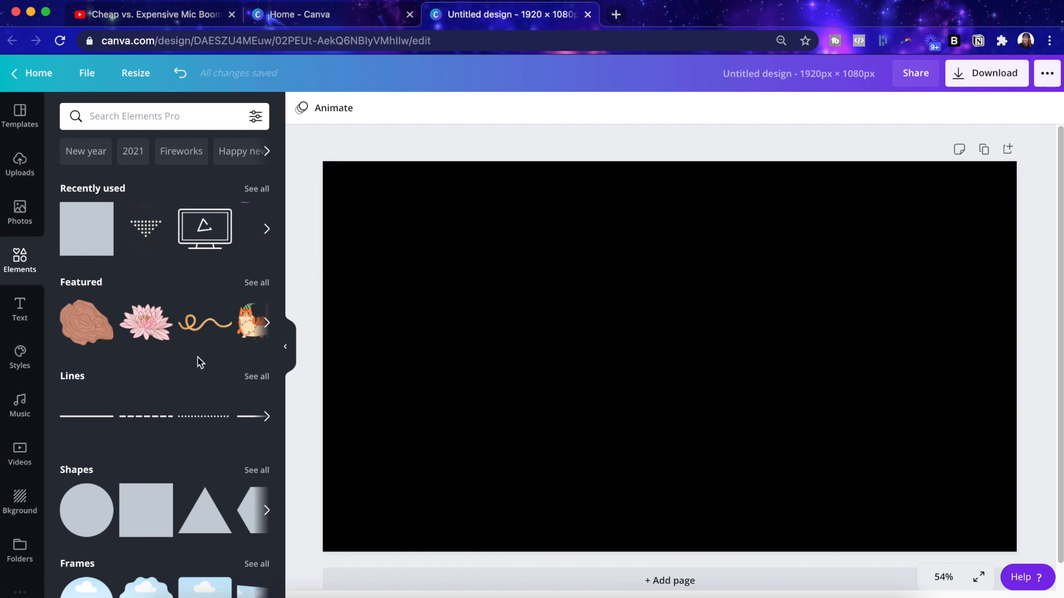
Step: Add a heading reading 'HEATHER RAMIREZ' over the black background
left_click(20, 310)
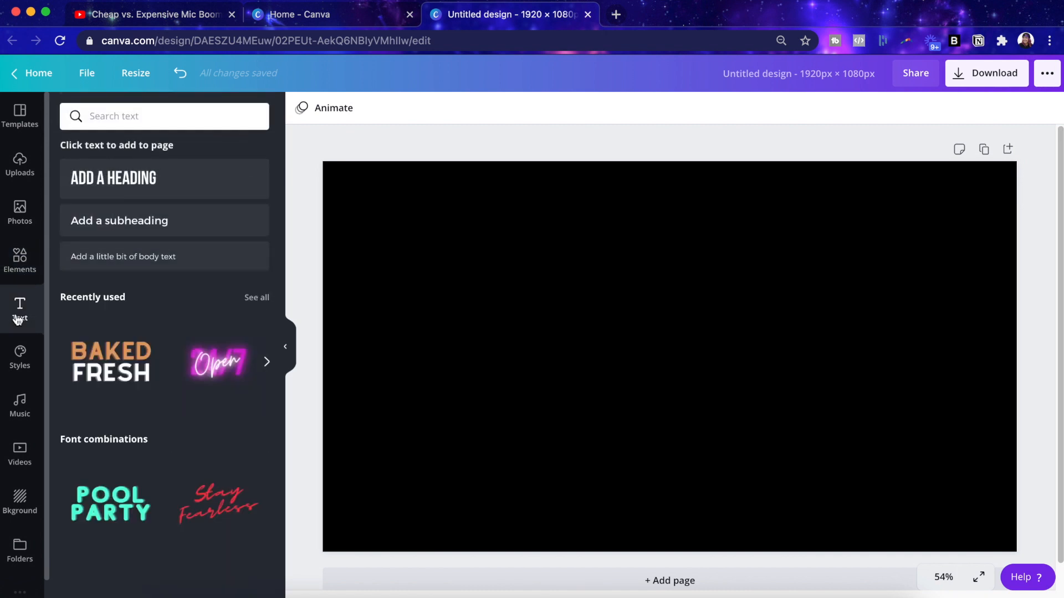
left_click(113, 177)
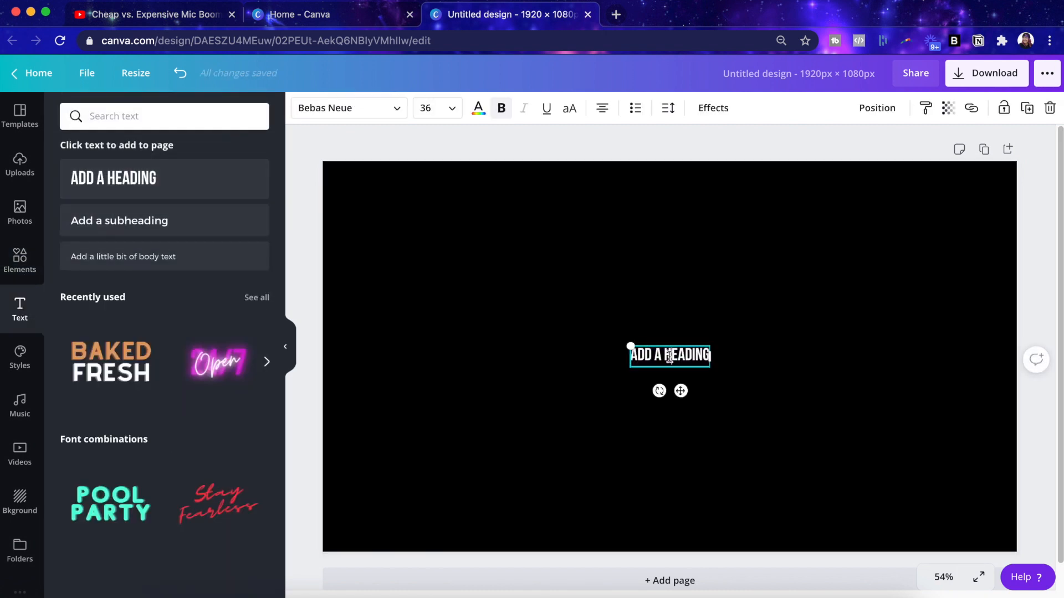
type("HEATHER RAMIRE")
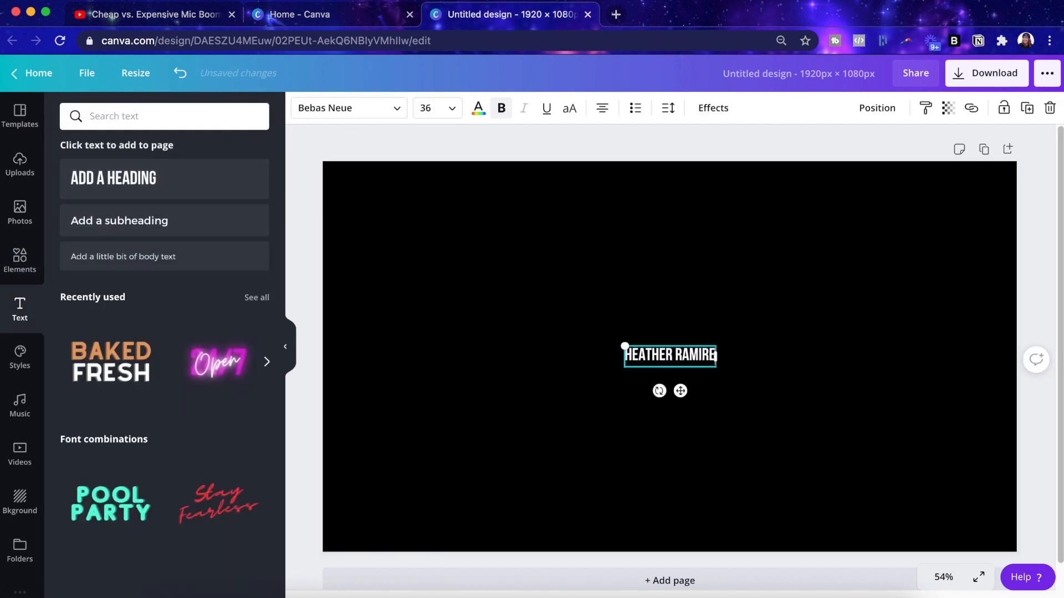
type("Z")
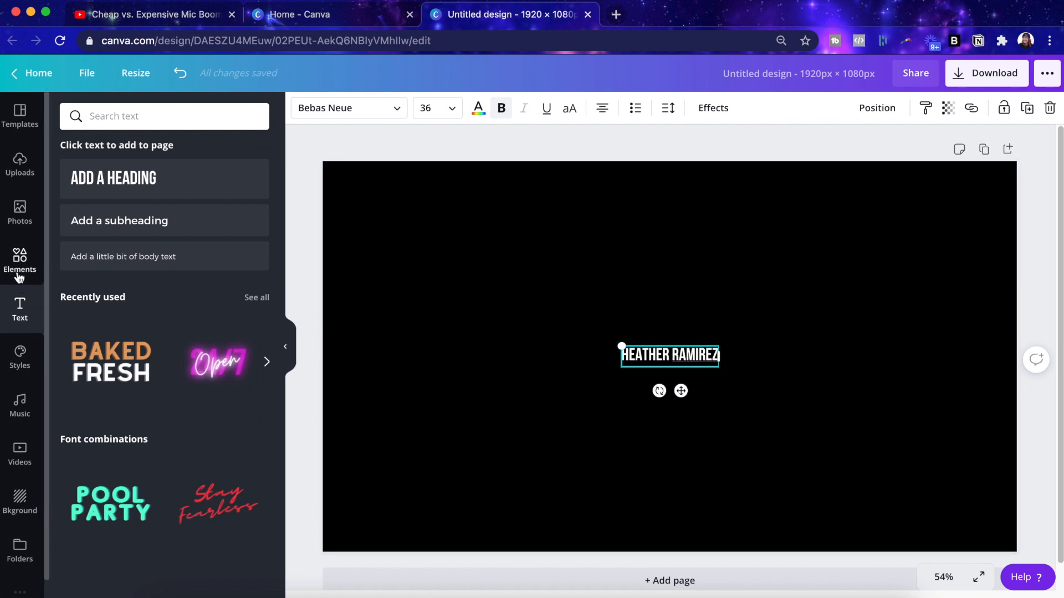
Step: Add a brush-stroke rectangle from the 'rectangle' element search behind the name and colour it purple #8C52FF
left_click(20, 260)
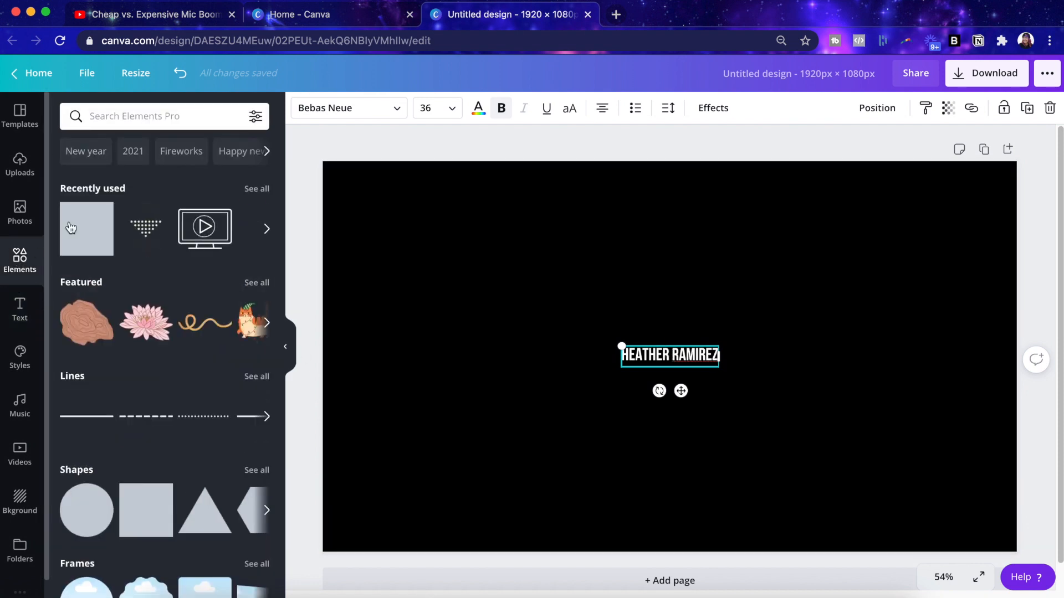
type("rectangle")
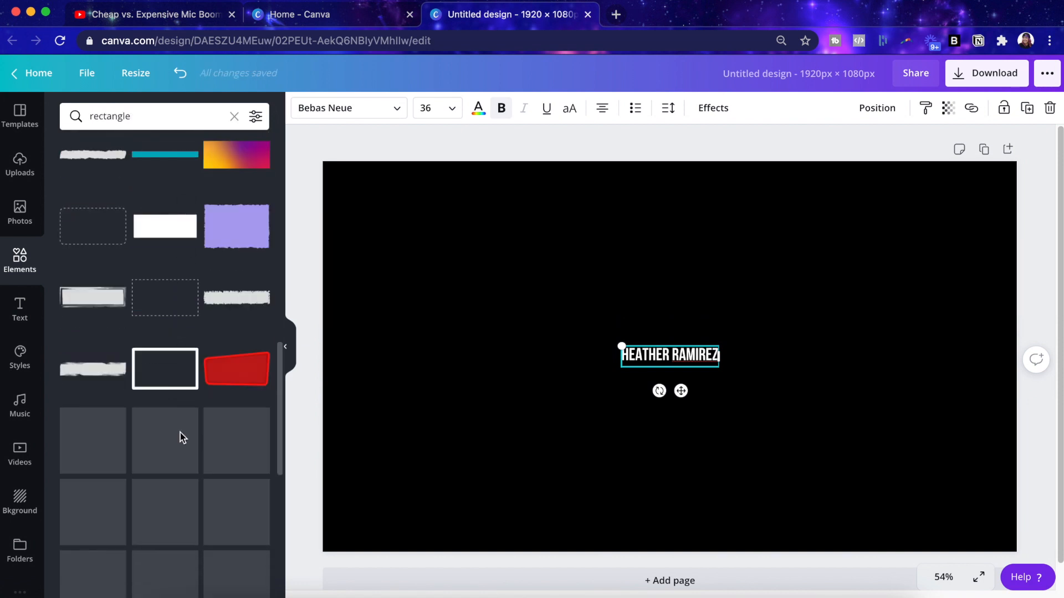
scroll("down", 3)
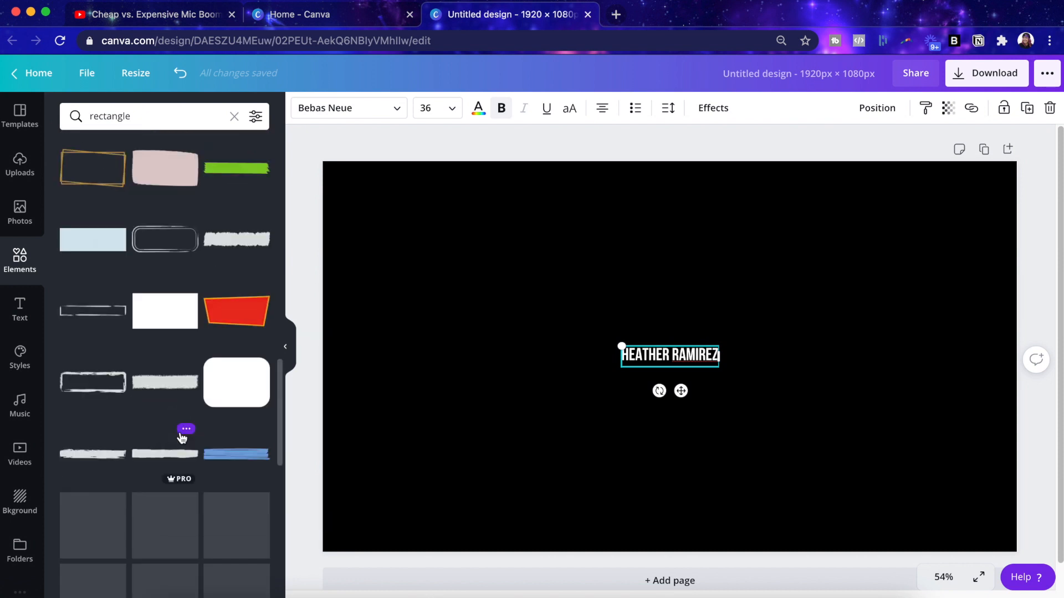
scroll("down", 3)
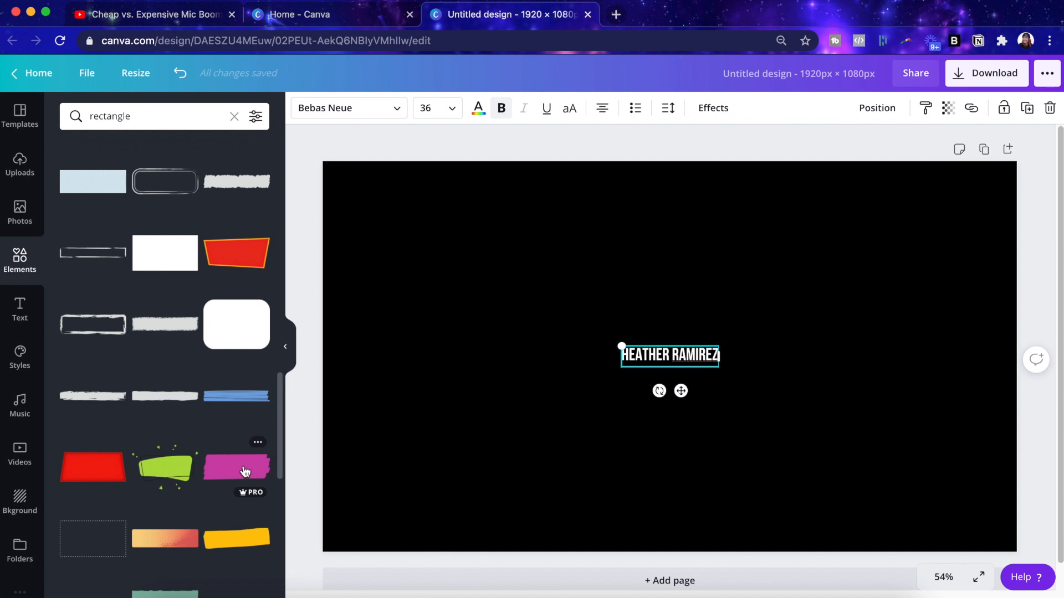
left_click(236, 467)
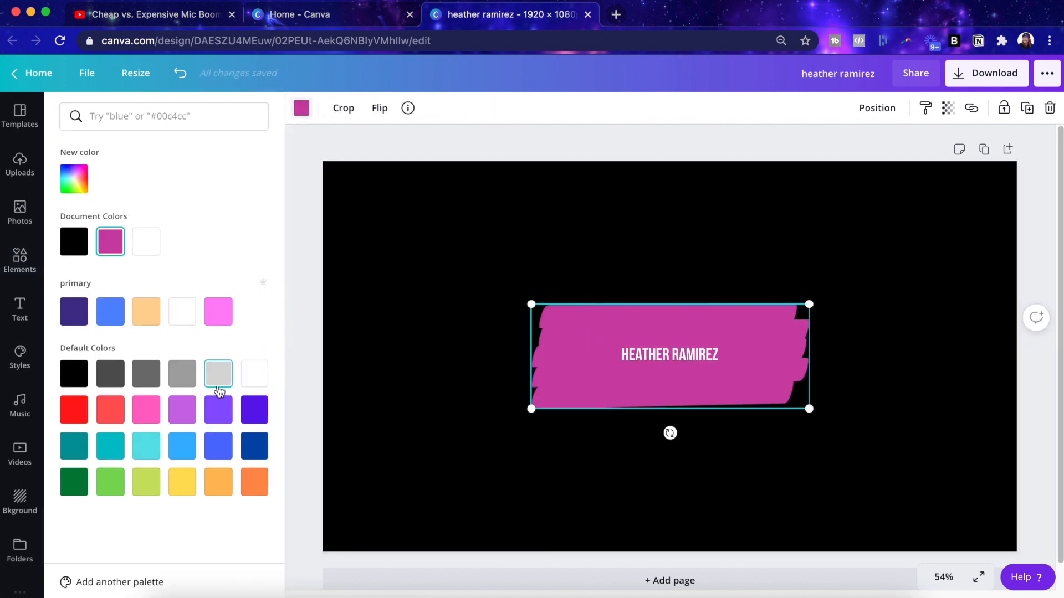
left_click(219, 409)
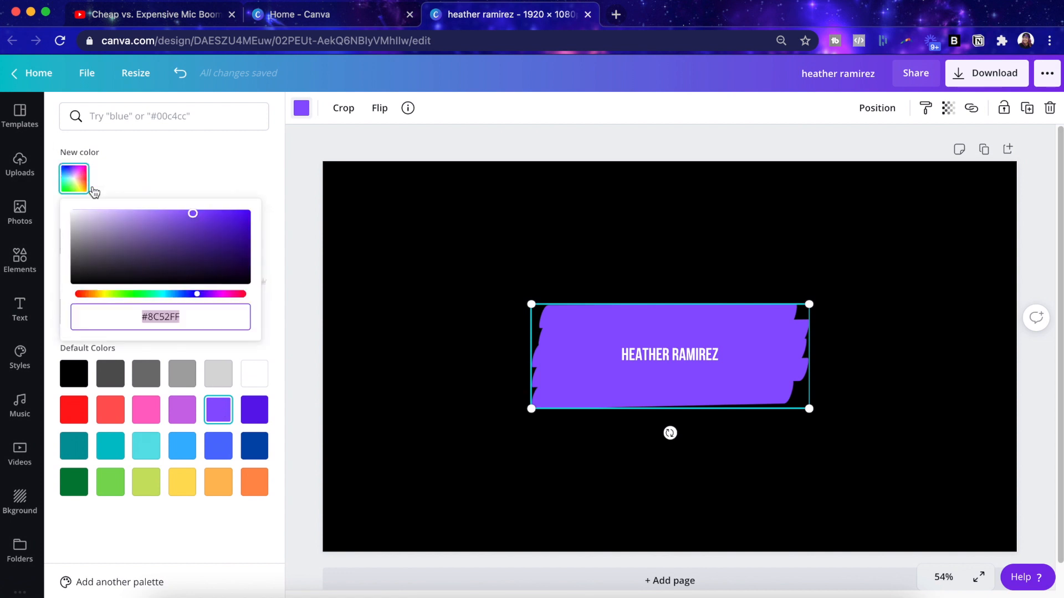
left_click_drag(196, 293, 202, 293)
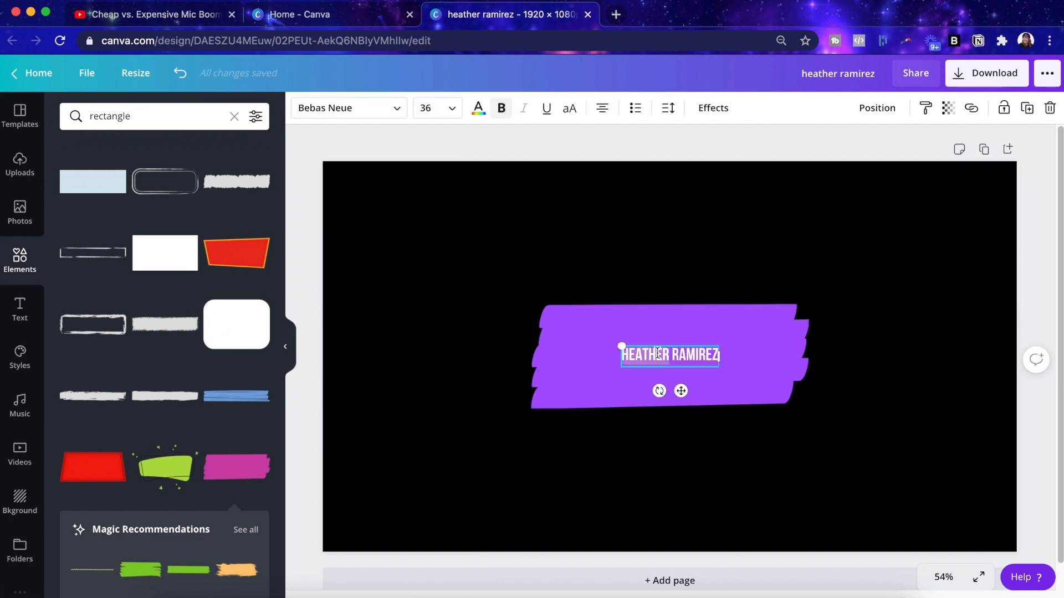
Step: Enlarge the name to size 80, tighten its line spacing and set it in the Lemon Tuesday font
left_click(437, 108)
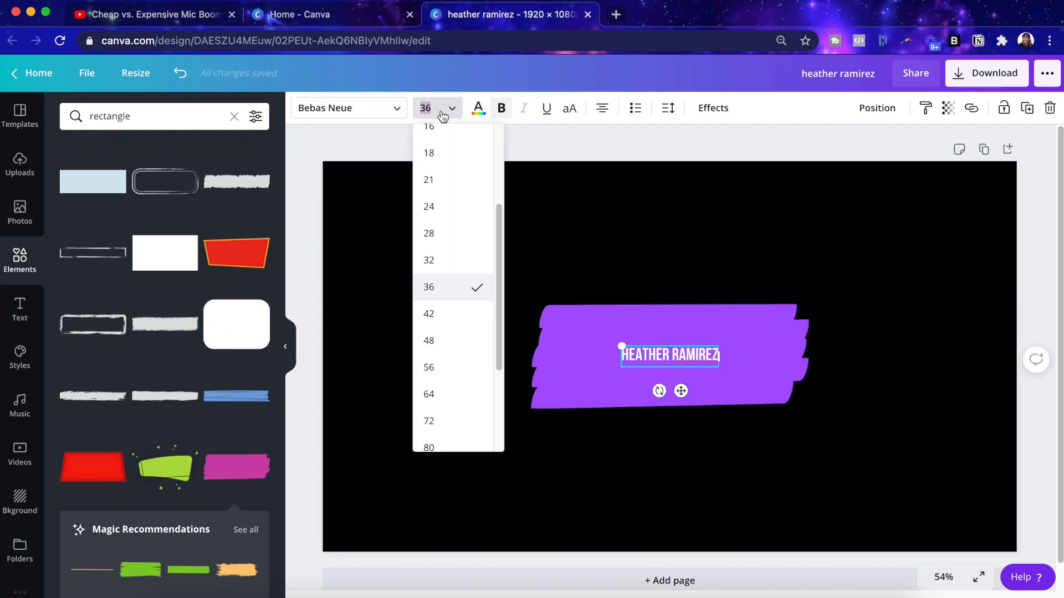
left_click(428, 421)
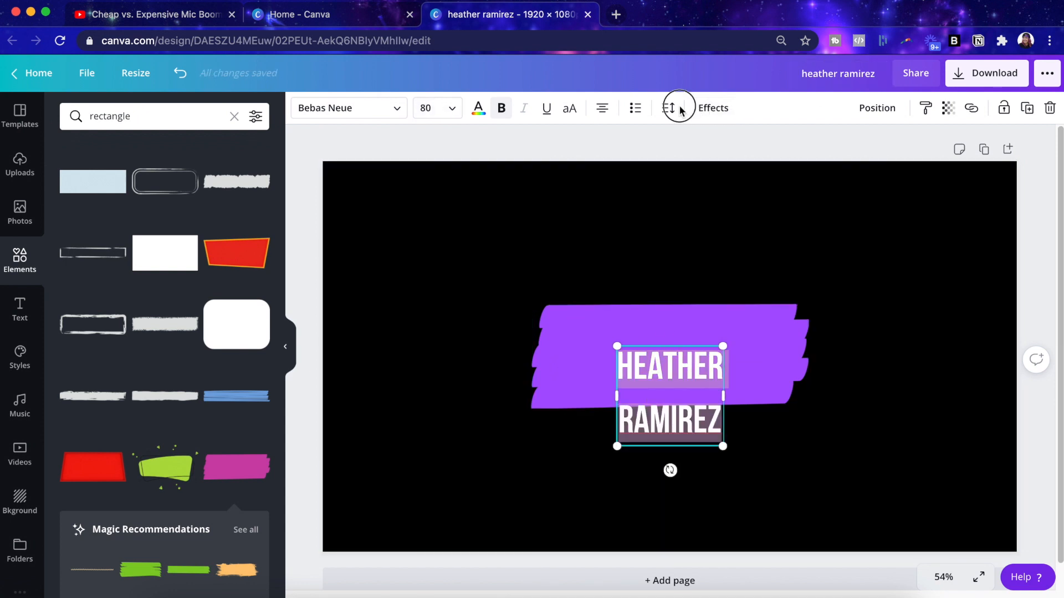
left_click(669, 108)
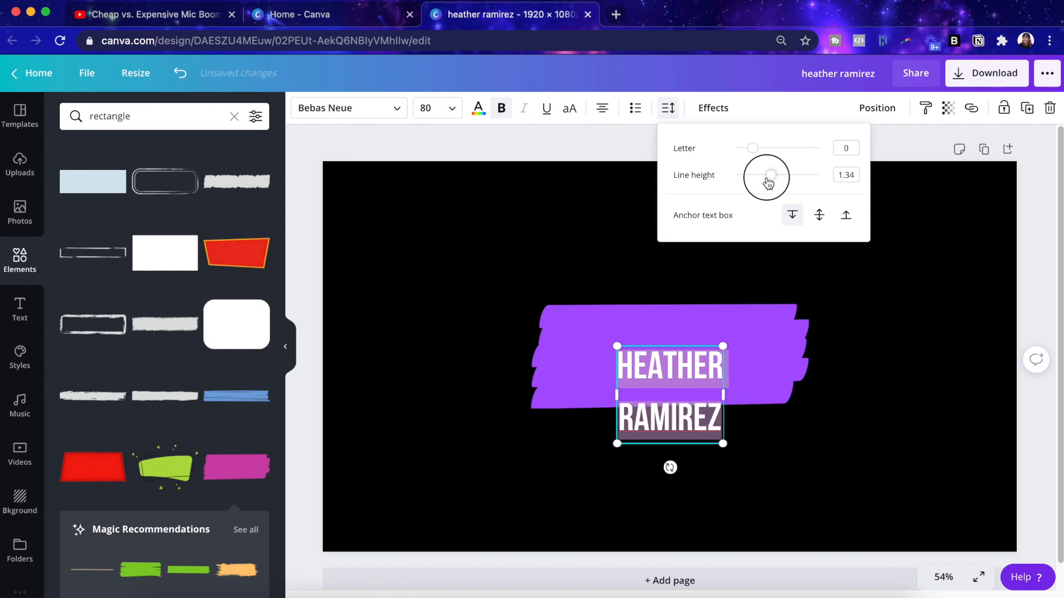
left_click_drag(771, 174, 748, 174)
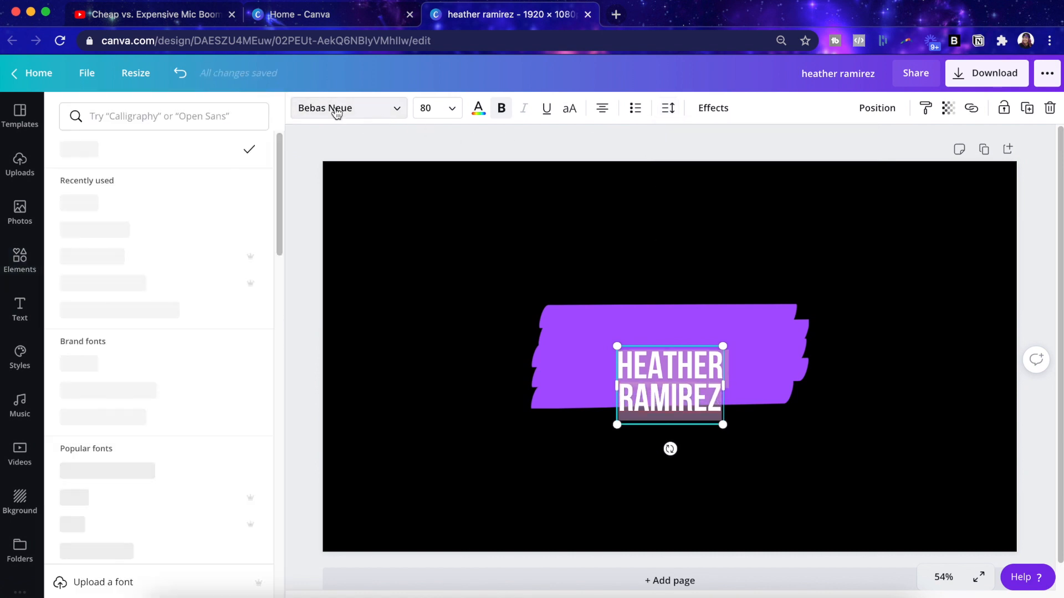
left_click(94, 230)
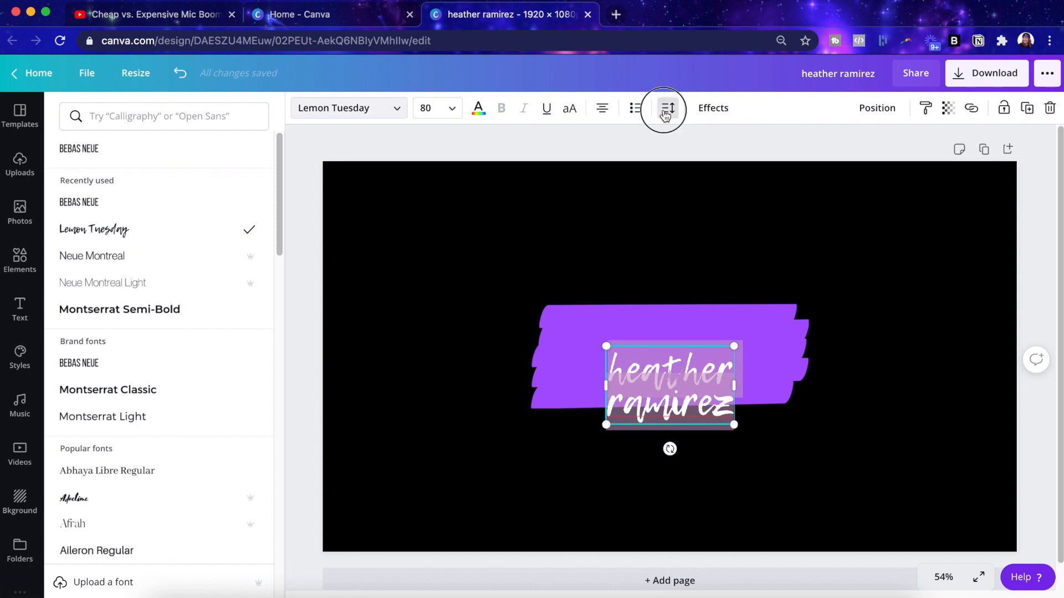
left_click(667, 108)
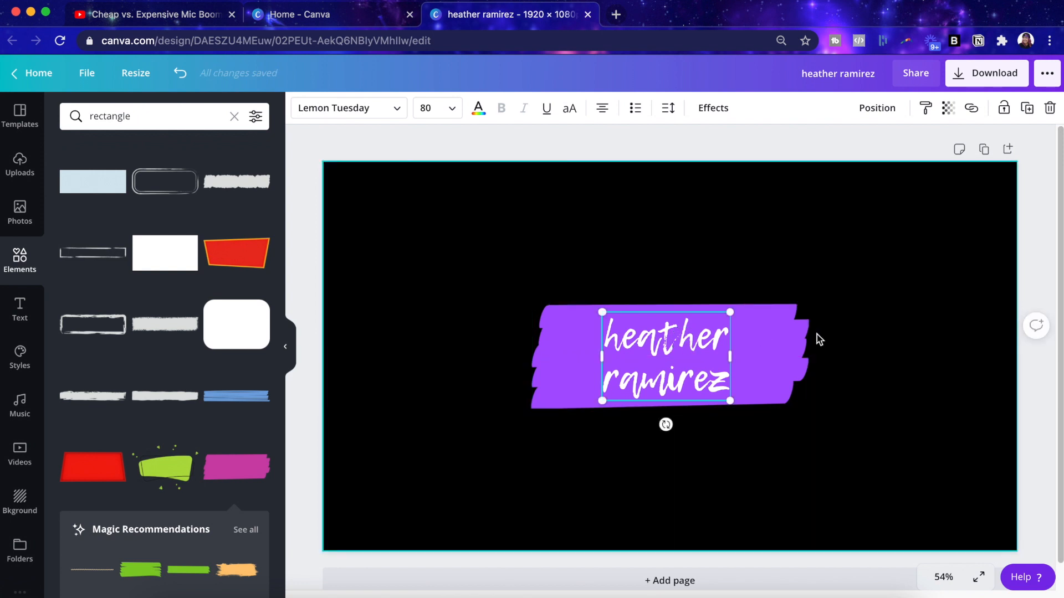
left_click(844, 360)
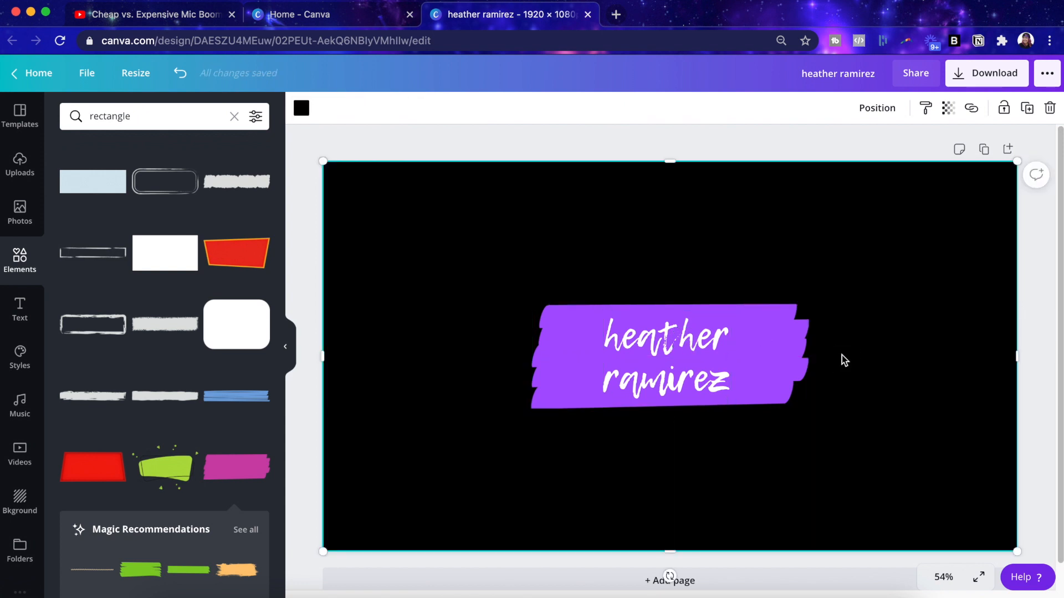
Step: Add a tagline 'Your YouTube Coach' in Bebas Neue at size 42 beneath the purple banner
left_click(549, 395)
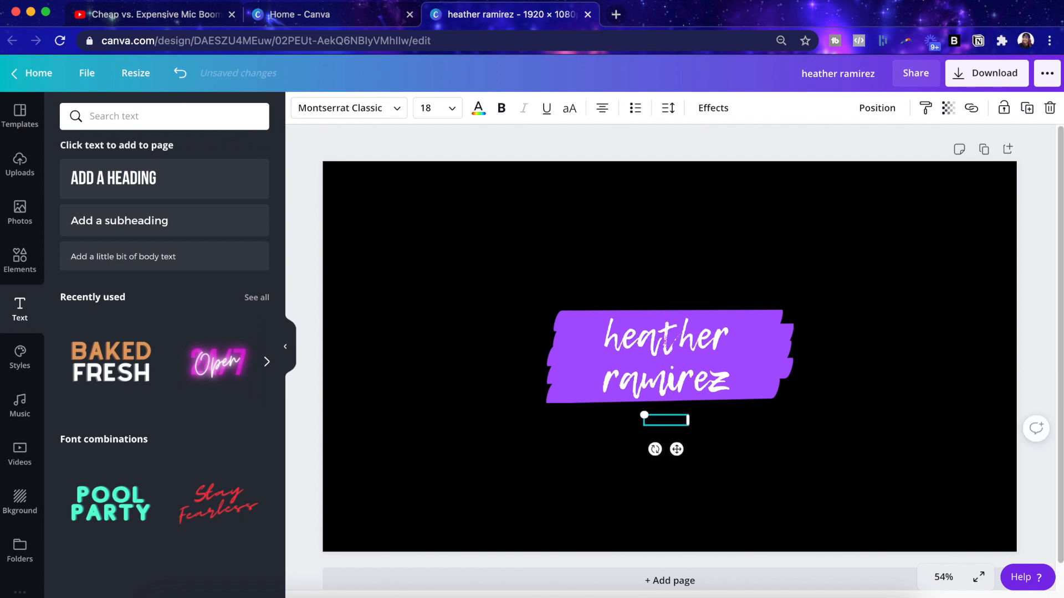
type("Your YouTube Coach")
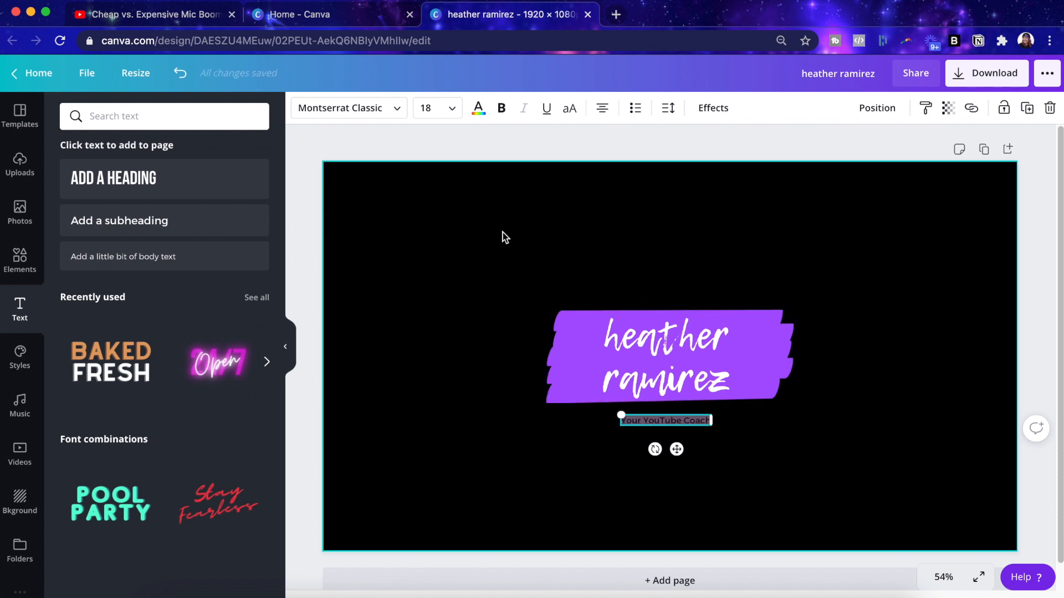
left_click(478, 107)
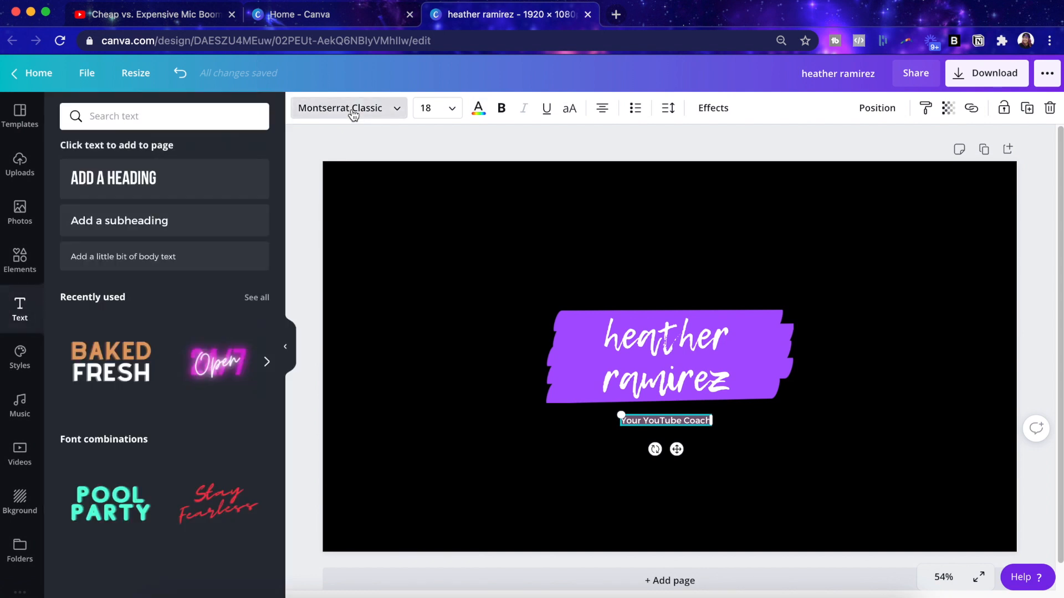
left_click(348, 107)
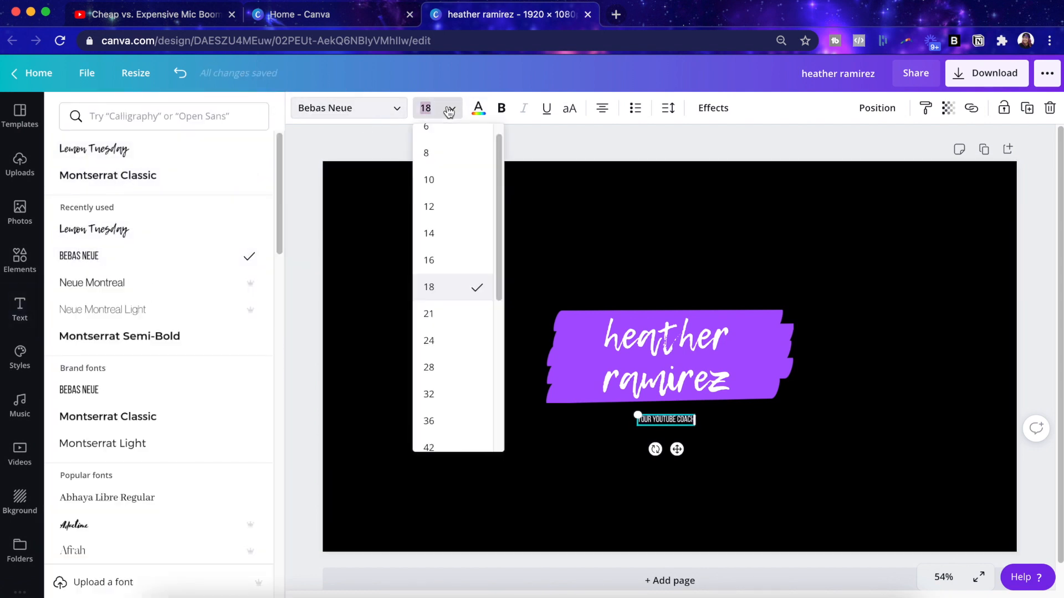
left_click(428, 446)
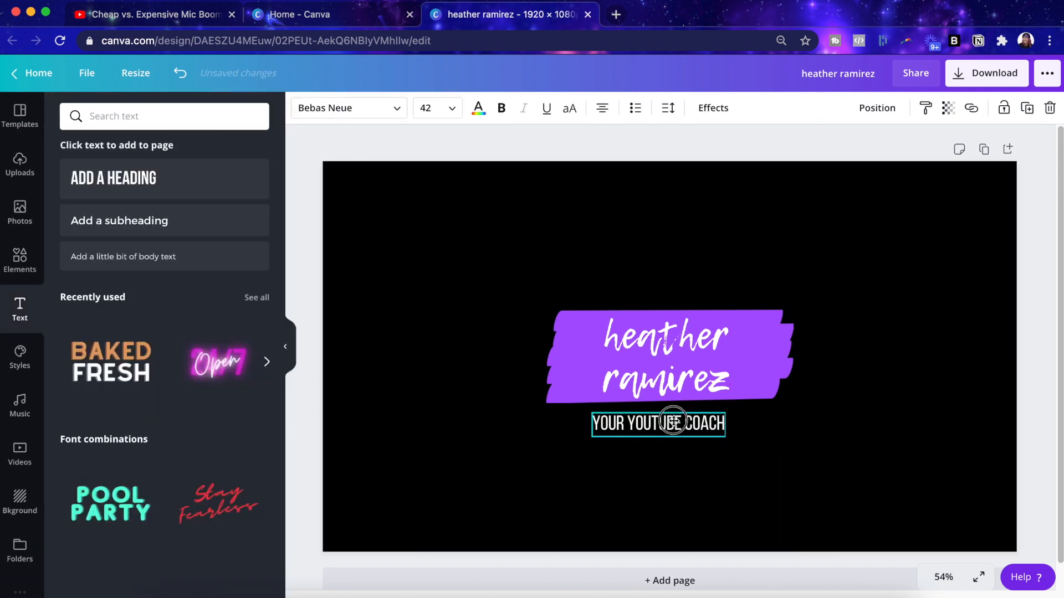
left_click(659, 422)
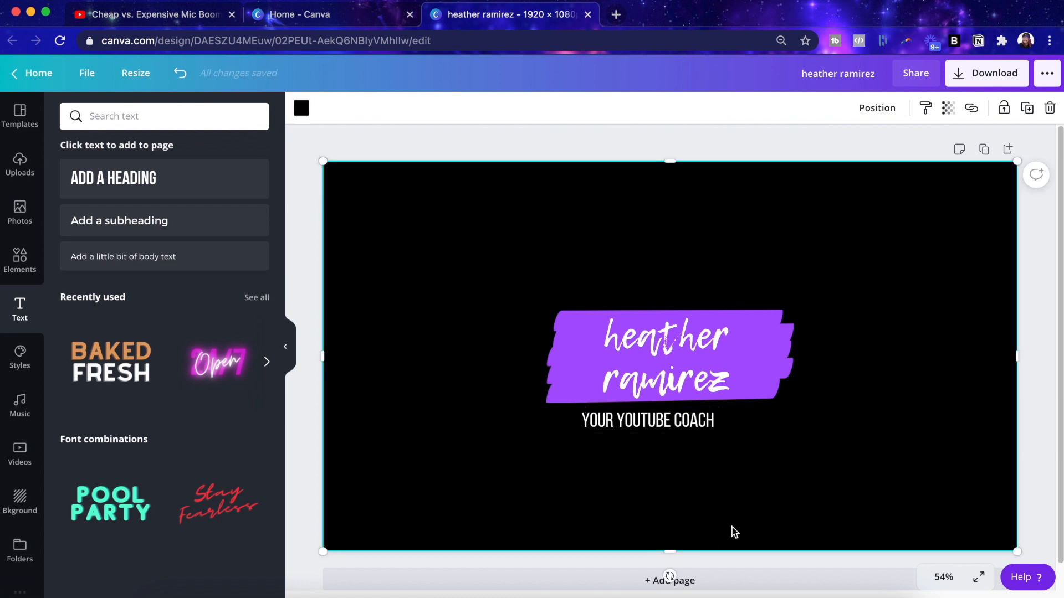
mouse_move(871, 397)
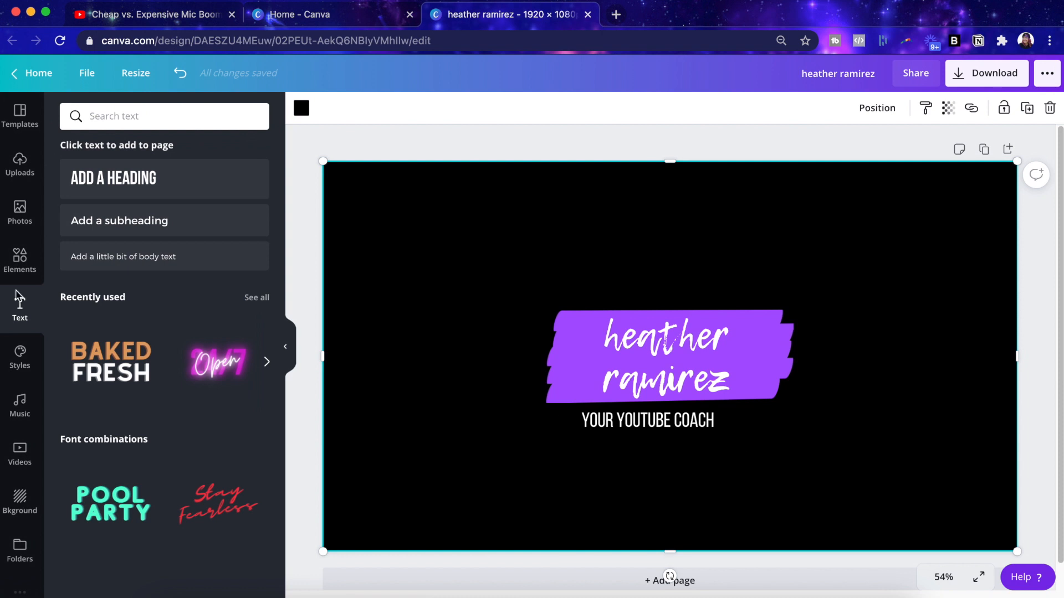
Step: Search Elements for 'animated youtube', browse the results and add the dotted double-chevron graphic
left_click(19, 259)
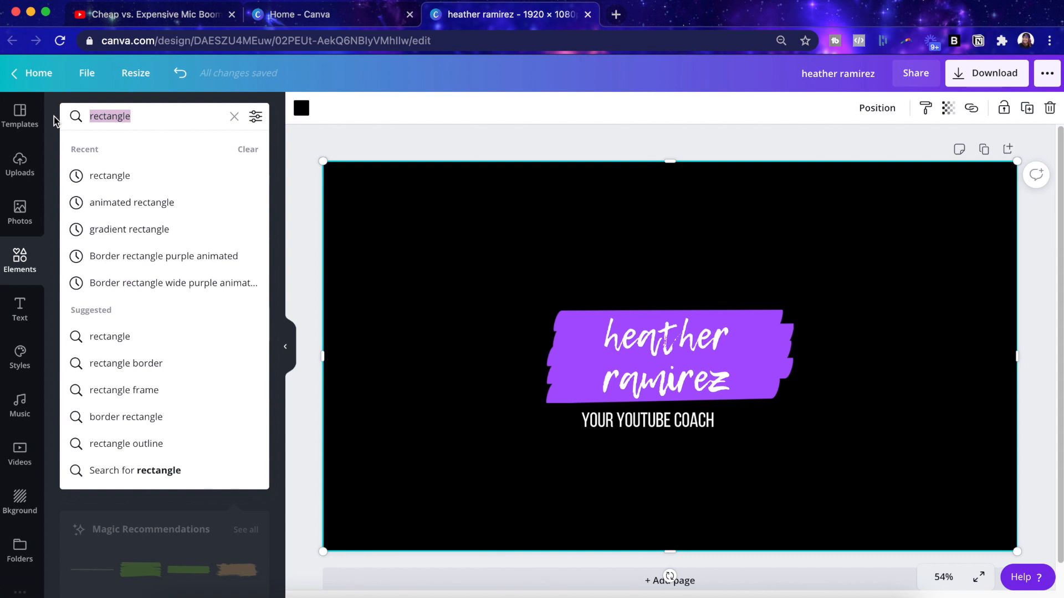
type("animated")
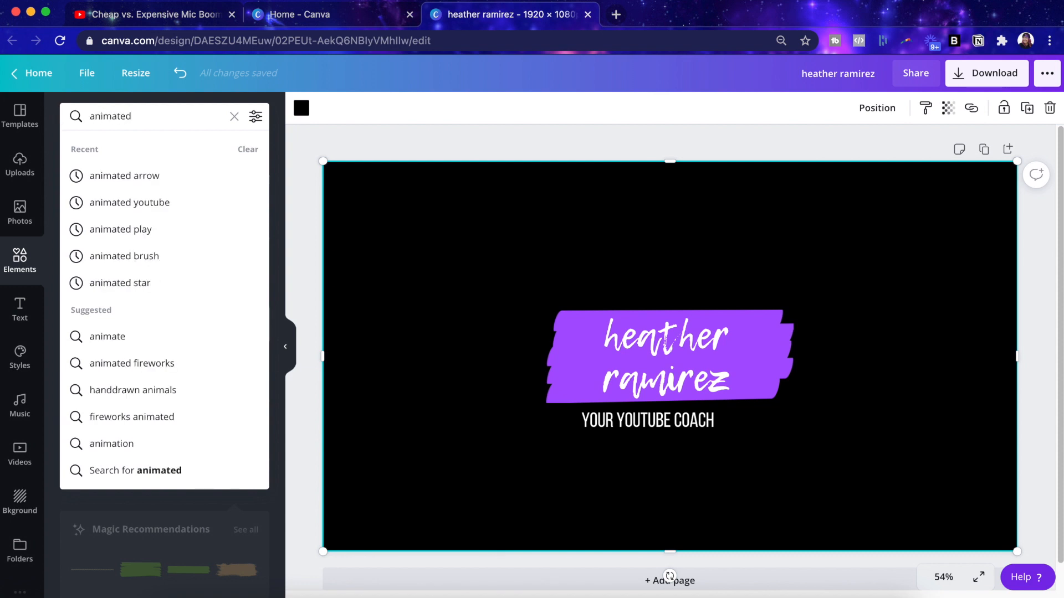
left_click(130, 201)
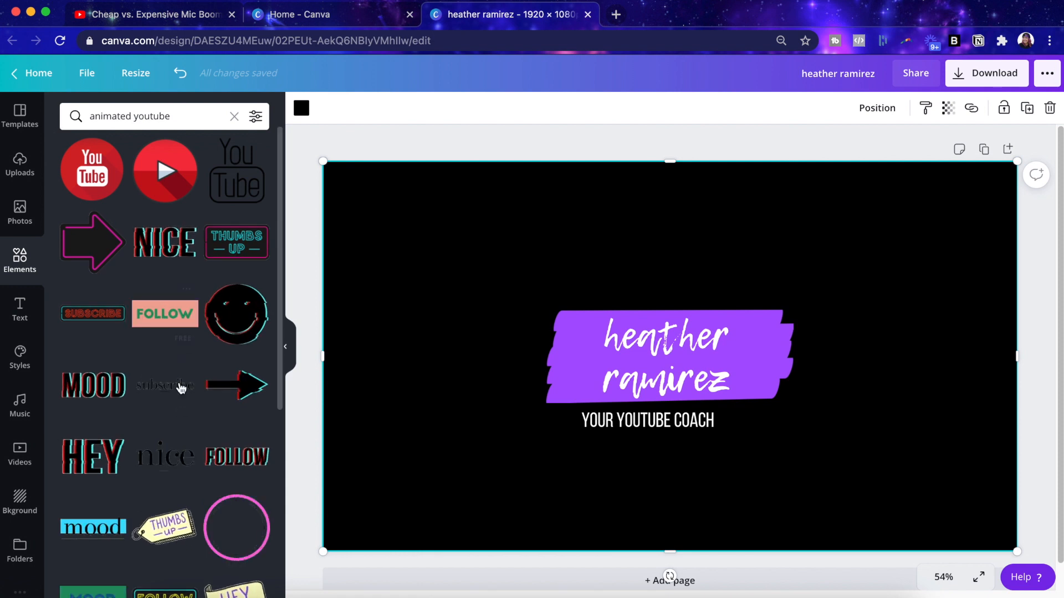
scroll("down", 3)
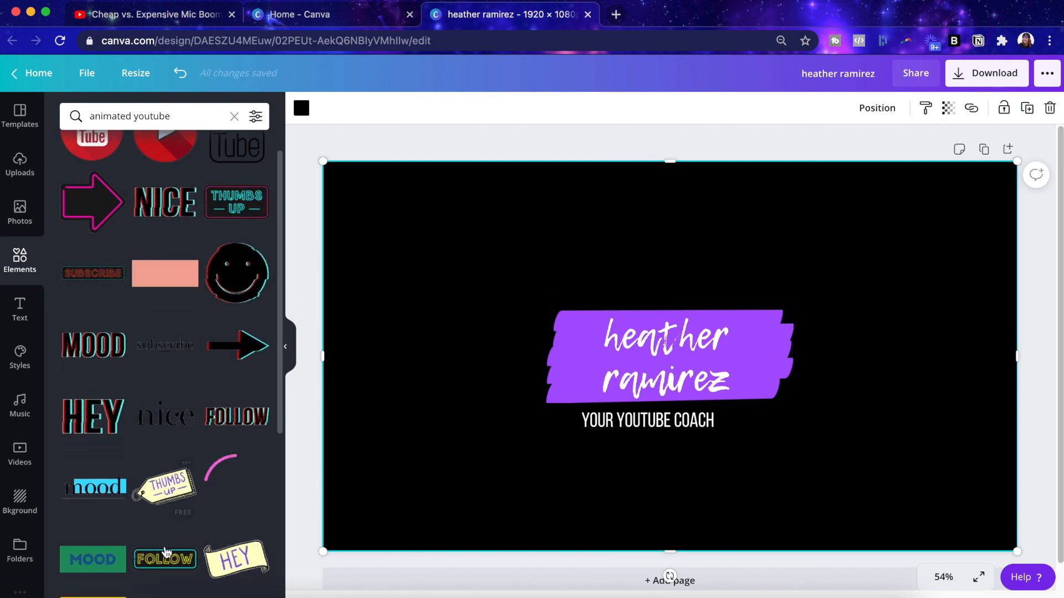
scroll("down", 3)
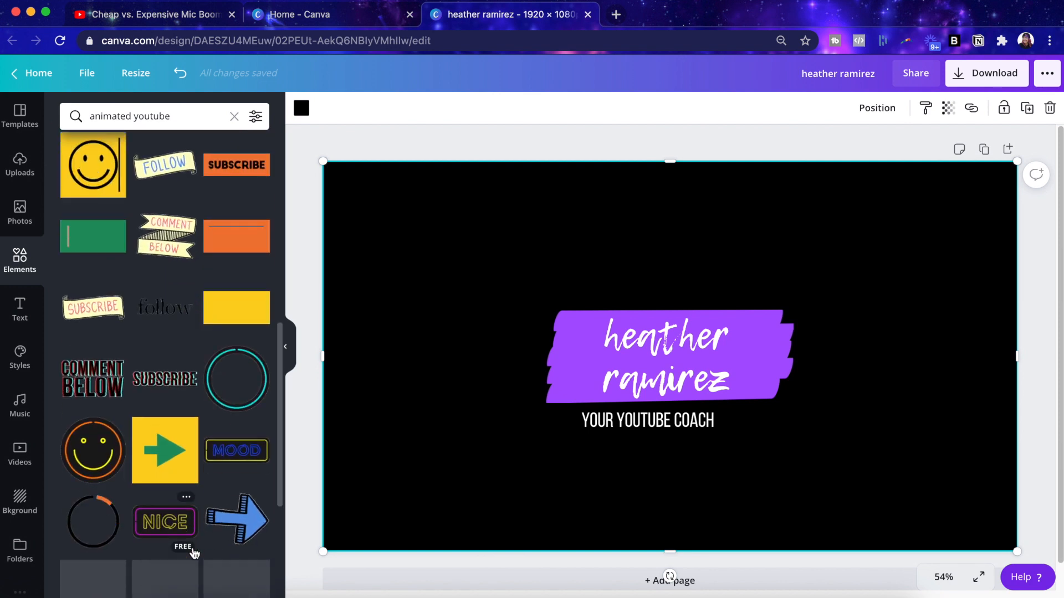
scroll("down", 3)
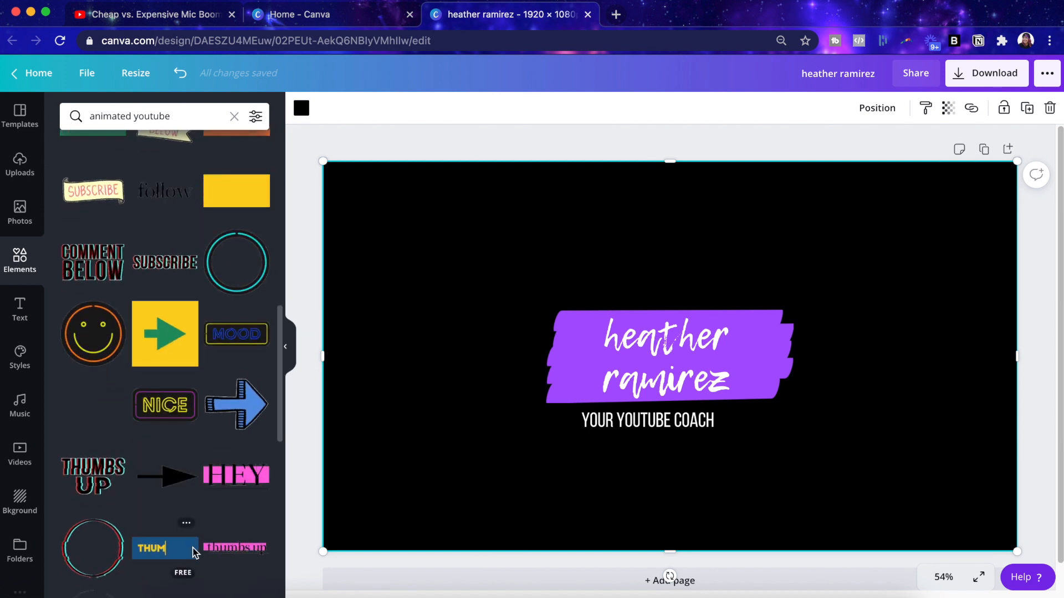
scroll("down", 3)
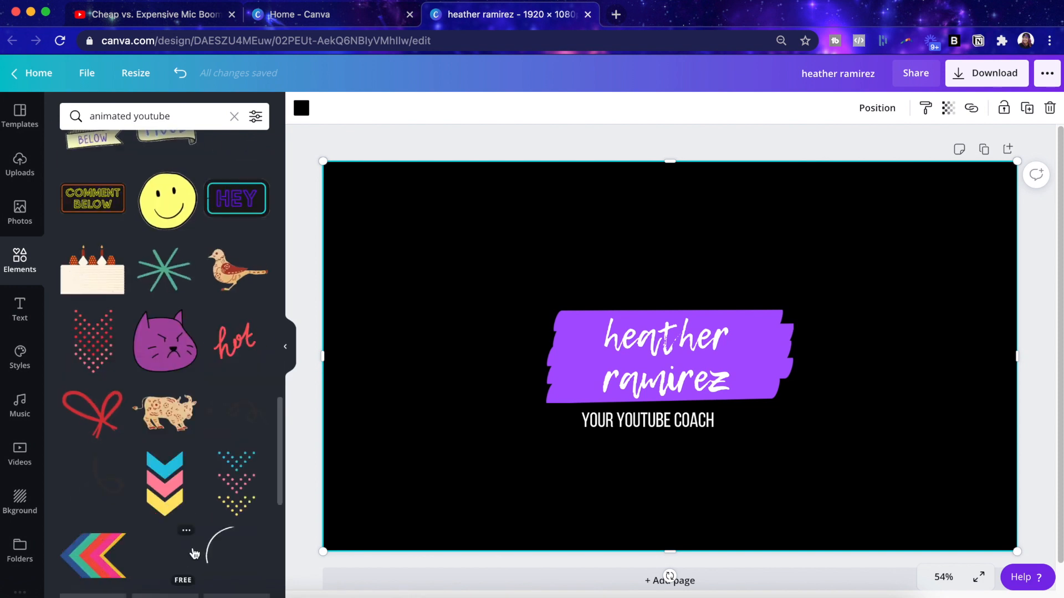
scroll("down", 3)
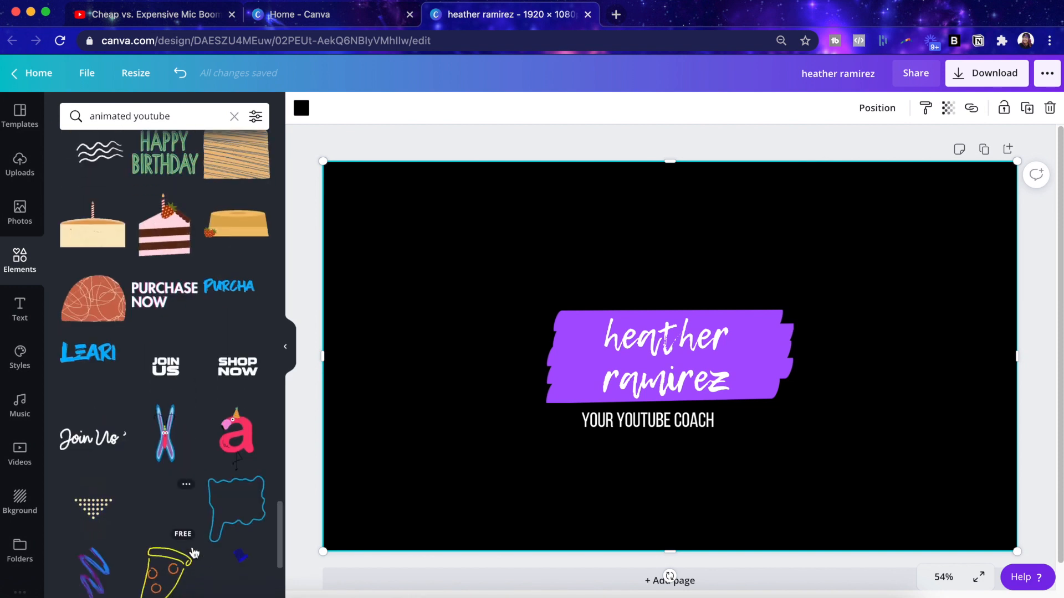
scroll("down", 3)
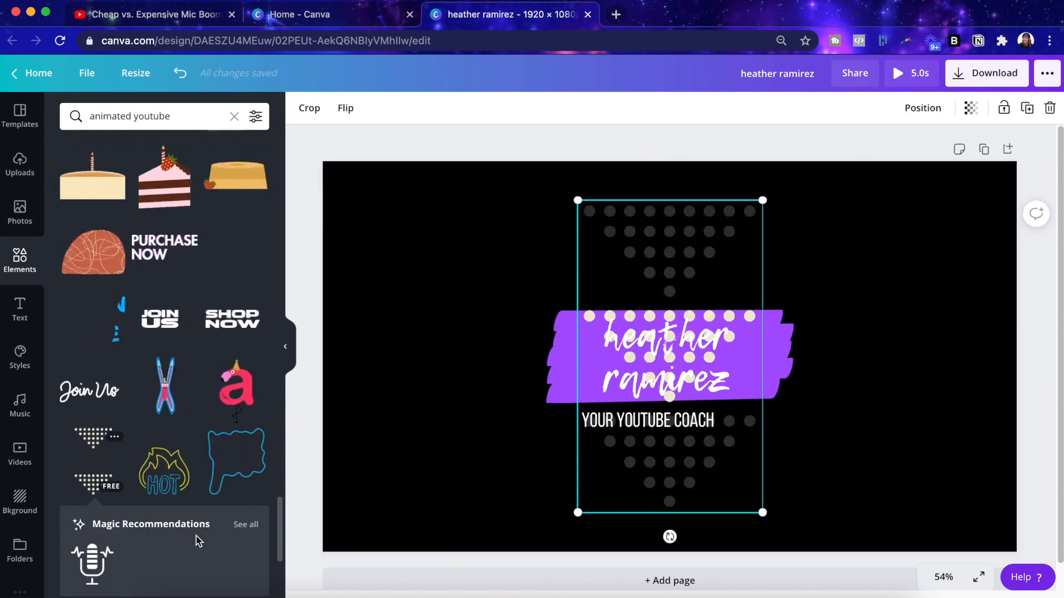
scroll("down", 3)
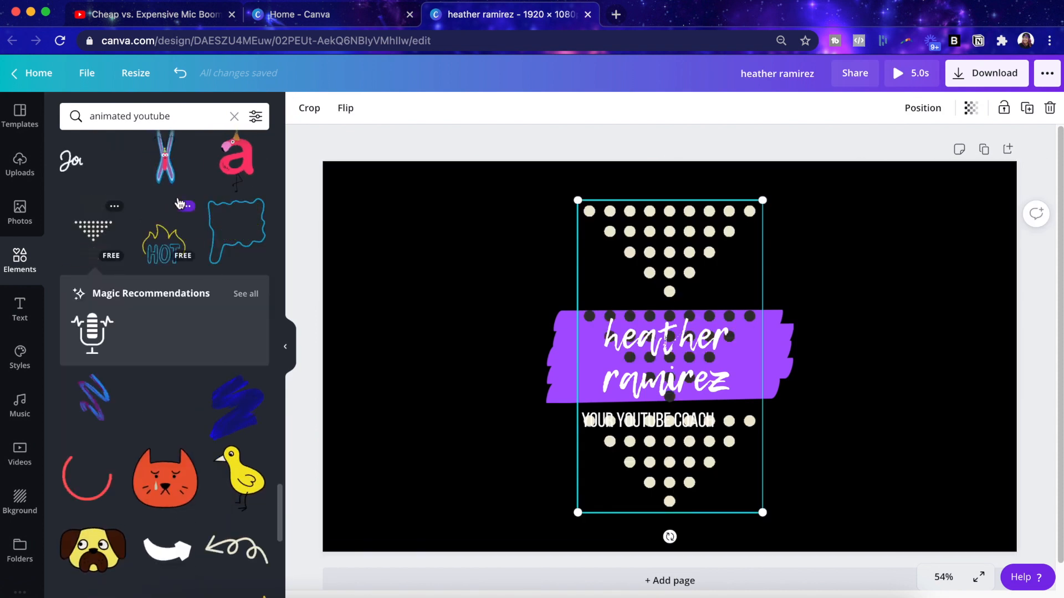
left_click(156, 116)
type("pla")
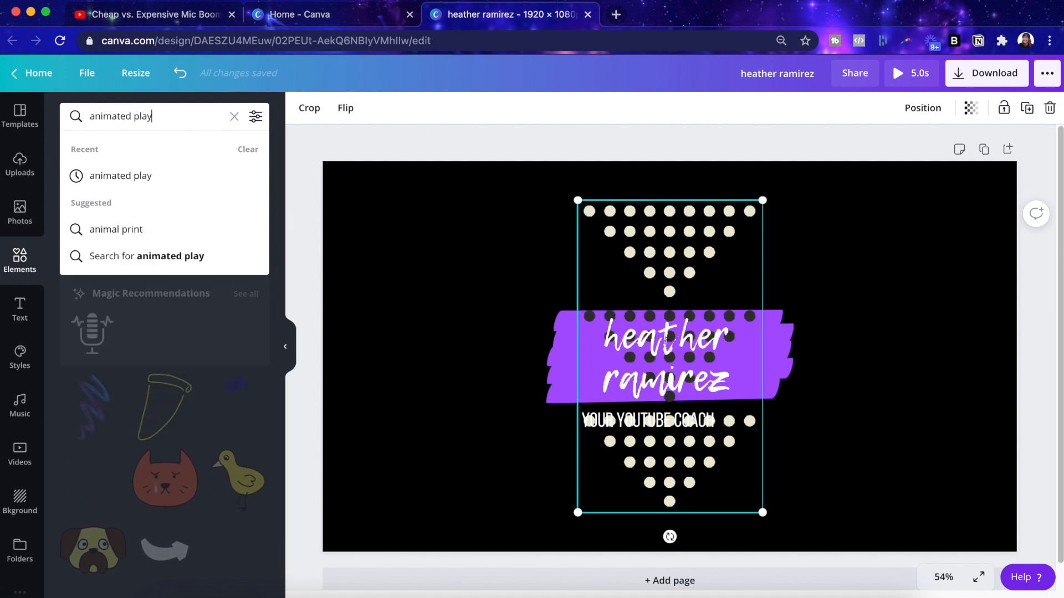
Step: Add the animated play-screen icon beside the tagline and move the dotted chevrons to the banner's top-left corner
key("Enter")
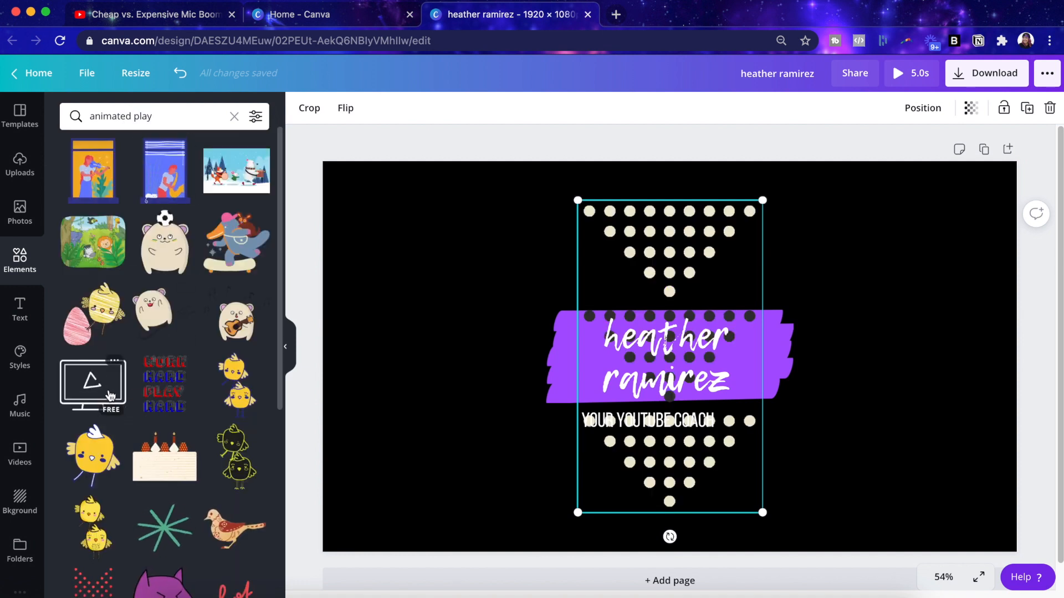
left_click(92, 385)
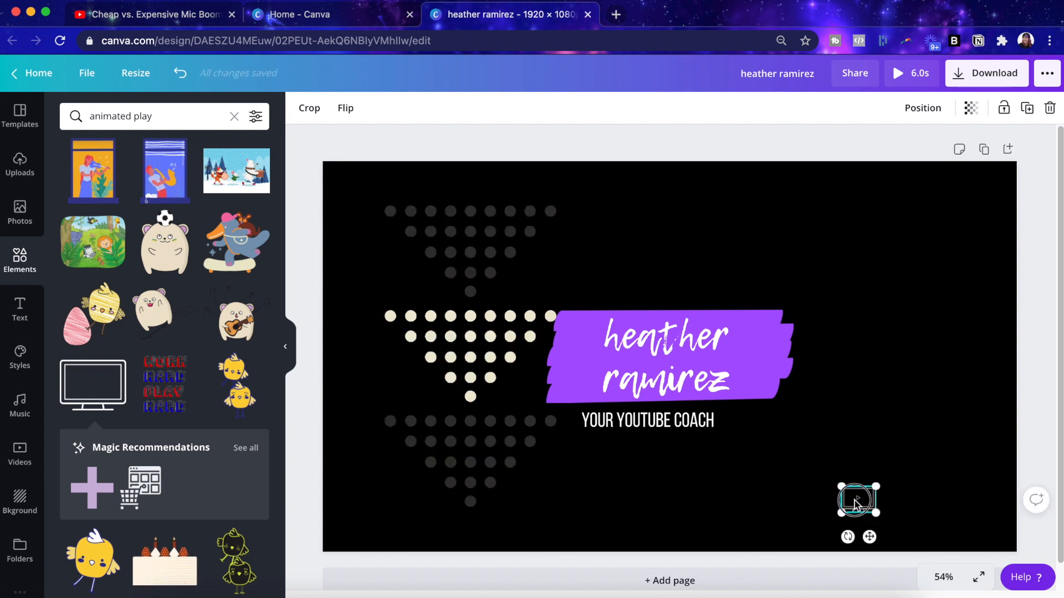
left_click_drag(858, 500, 743, 419)
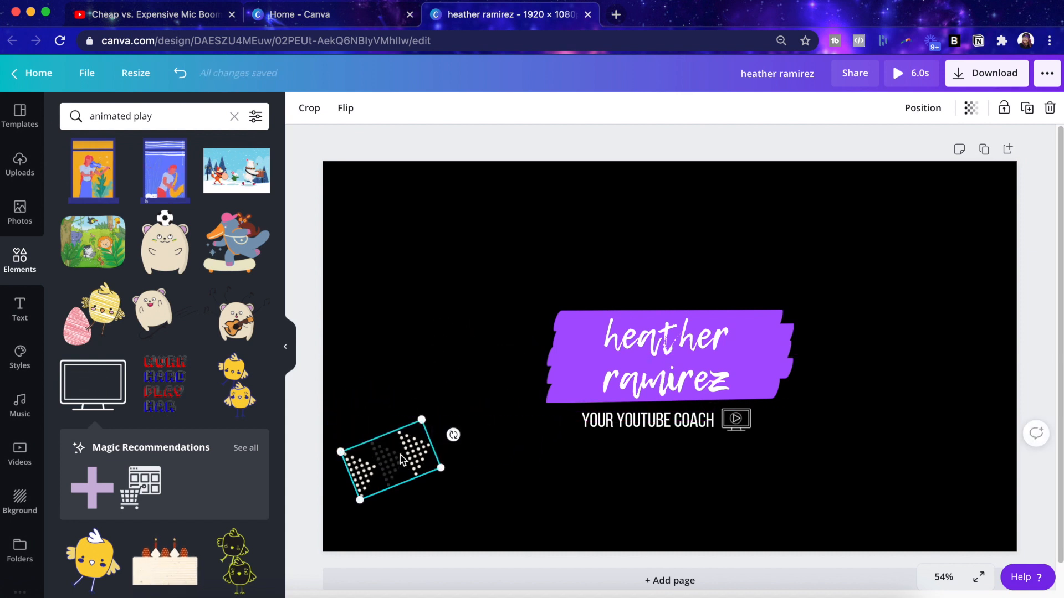
left_click_drag(393, 454, 566, 304)
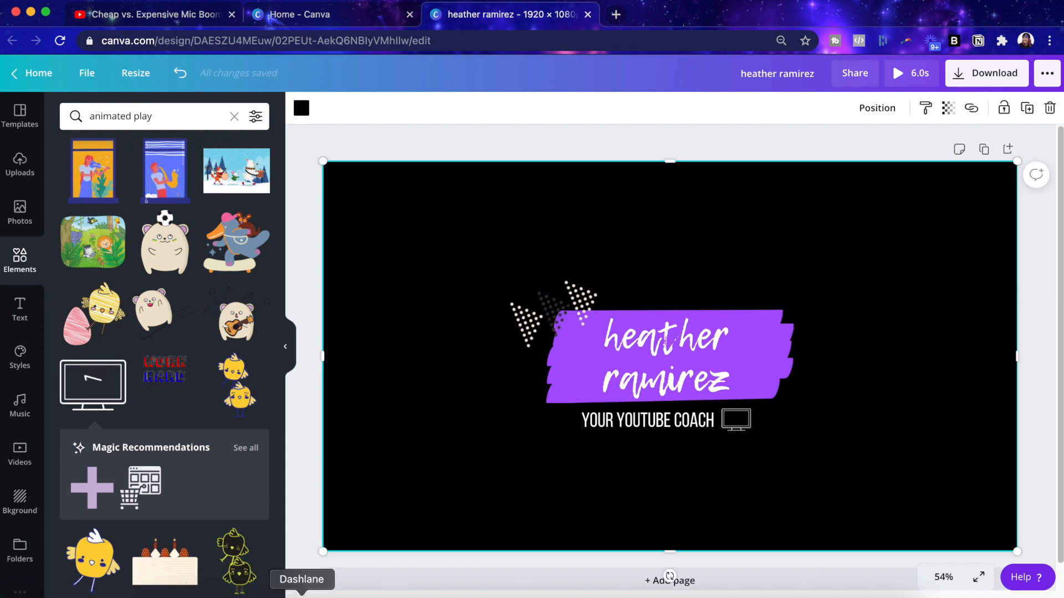
Step: Browse the 'animated brush' element results without changing the design
left_click(665, 339)
type("brush")
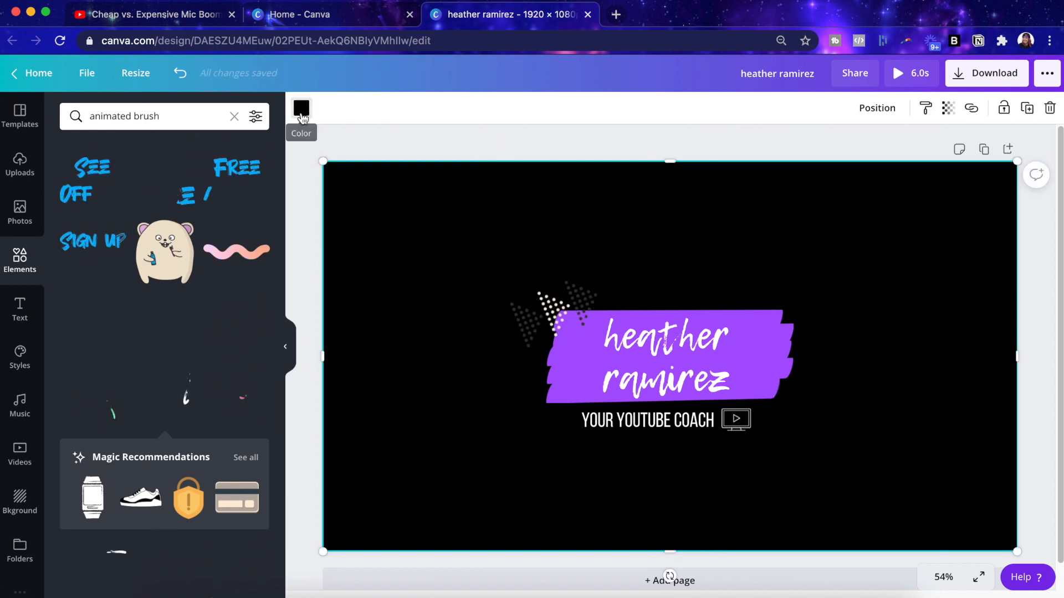
Step: Change the page background to green and export the intro as an MP4 video
left_click(300, 107)
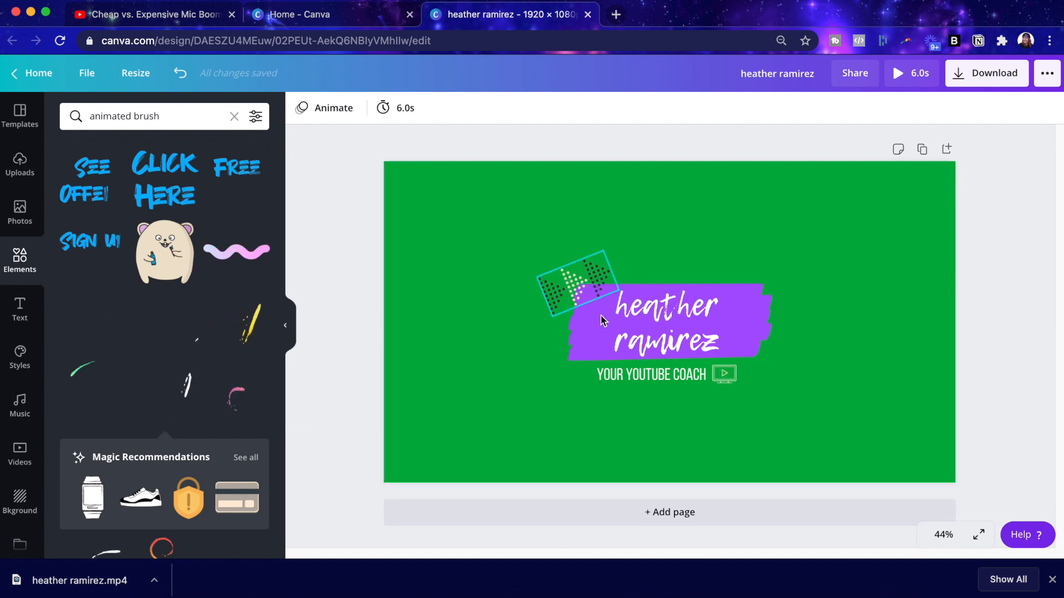
left_click(662, 322)
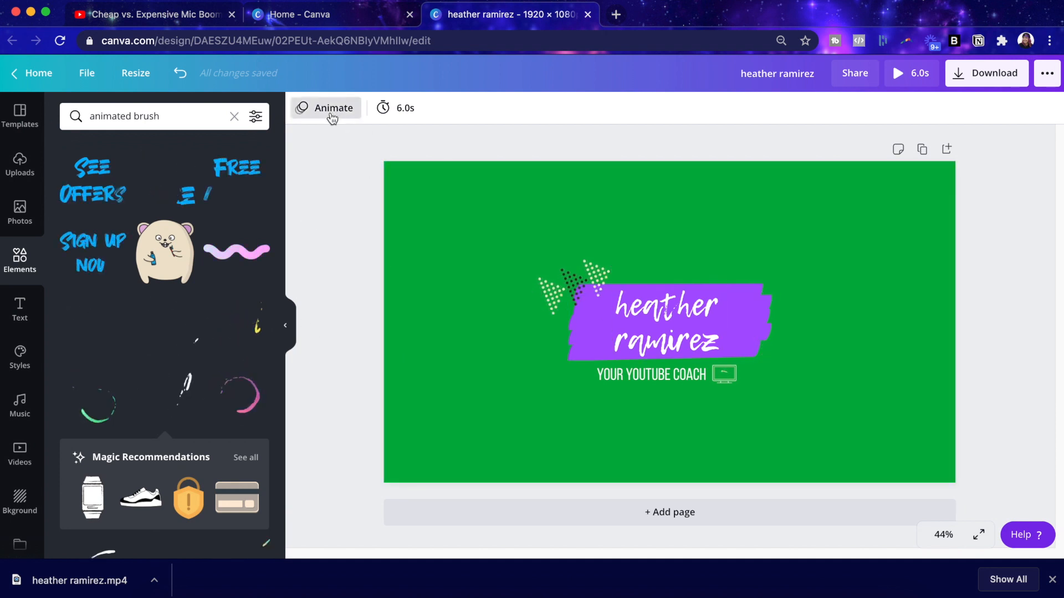
Step: Try Fade and Rise page animations, then settle on Tumble for the intro
left_click(331, 107)
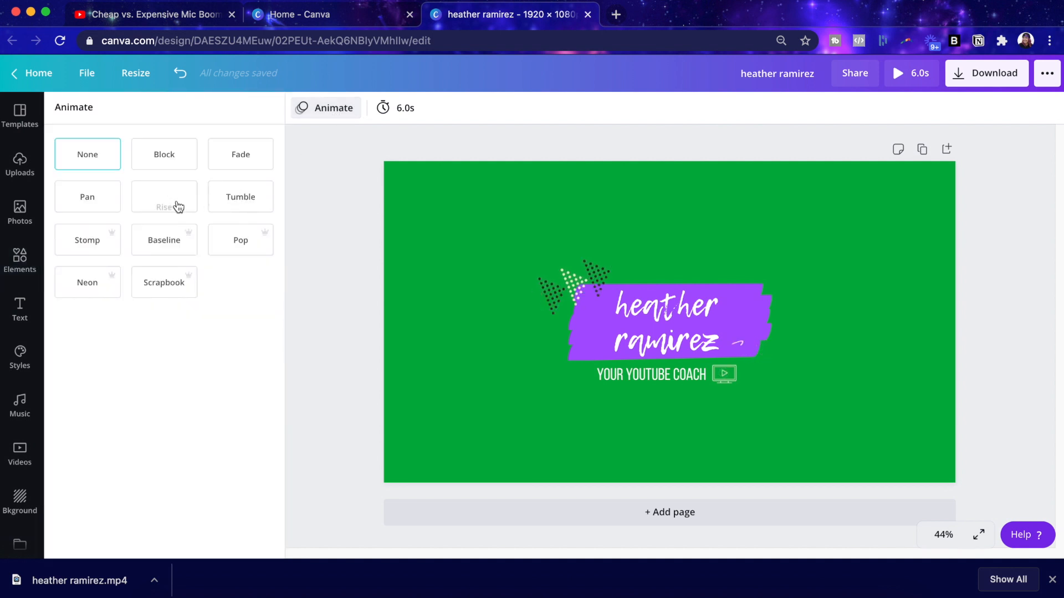
left_click(240, 154)
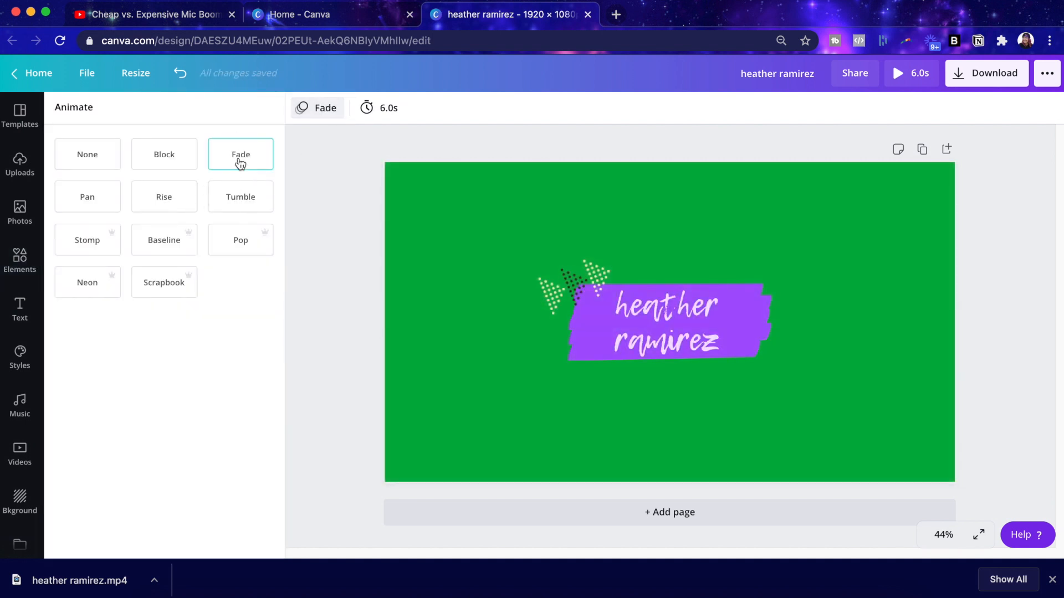
left_click(164, 196)
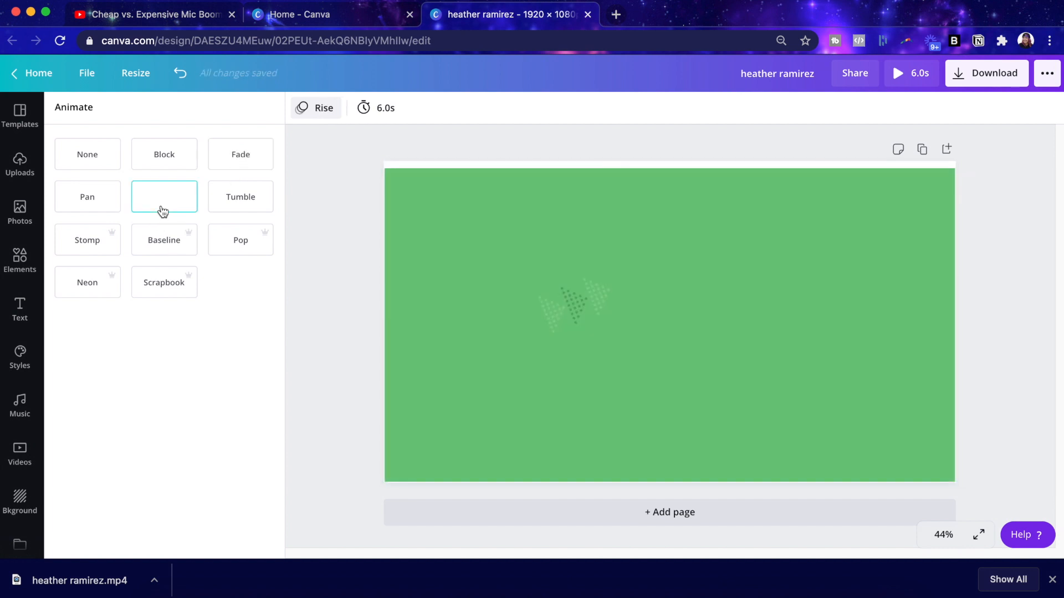
left_click(164, 197)
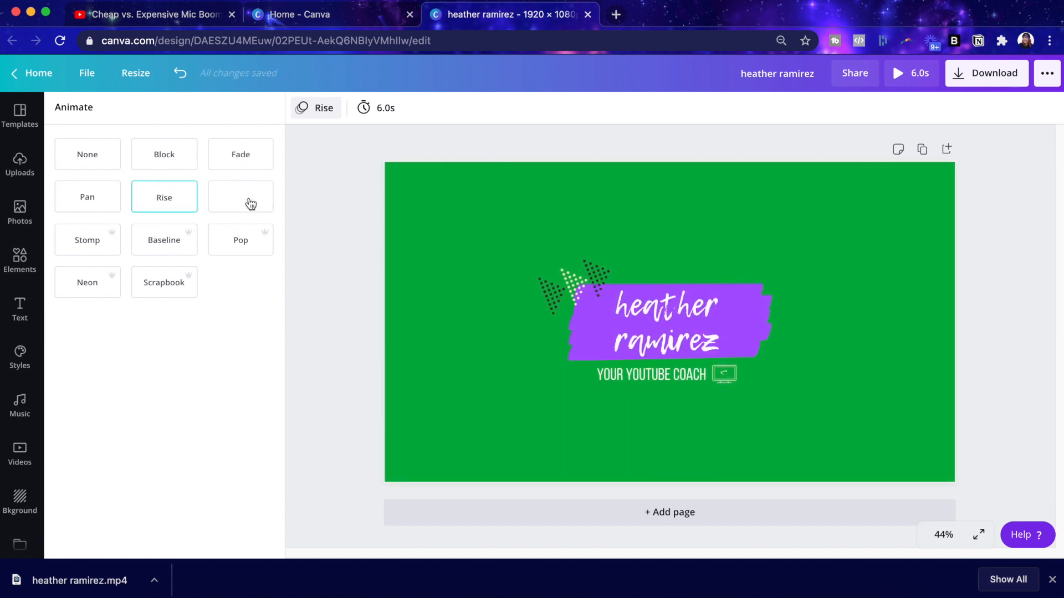
left_click(241, 197)
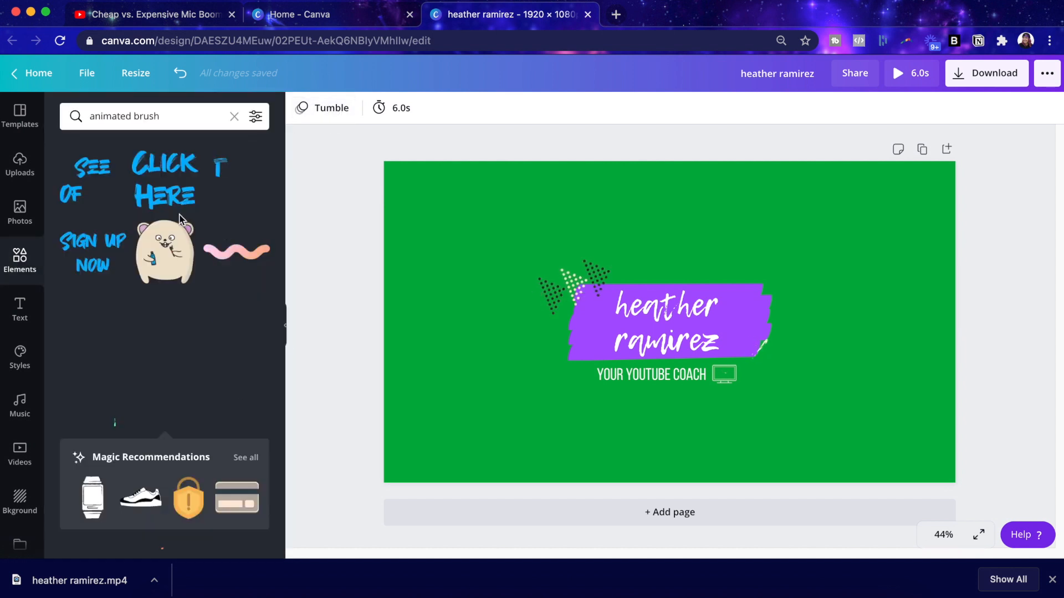
Step: Download the Tumble-animated intro as an MP4 video and dismiss the saved-design notice
left_click(986, 73)
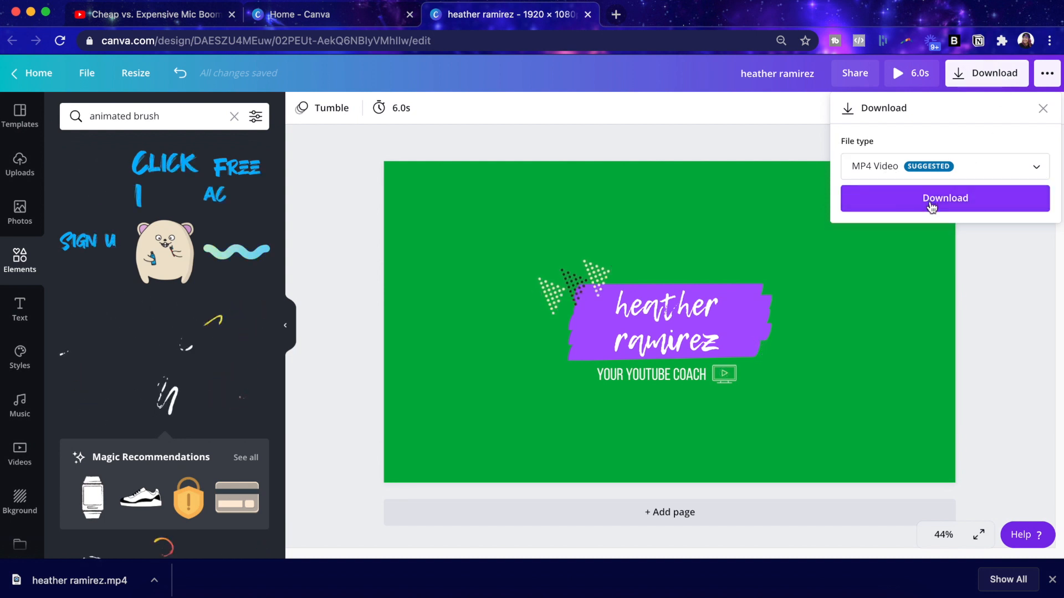
left_click(944, 198)
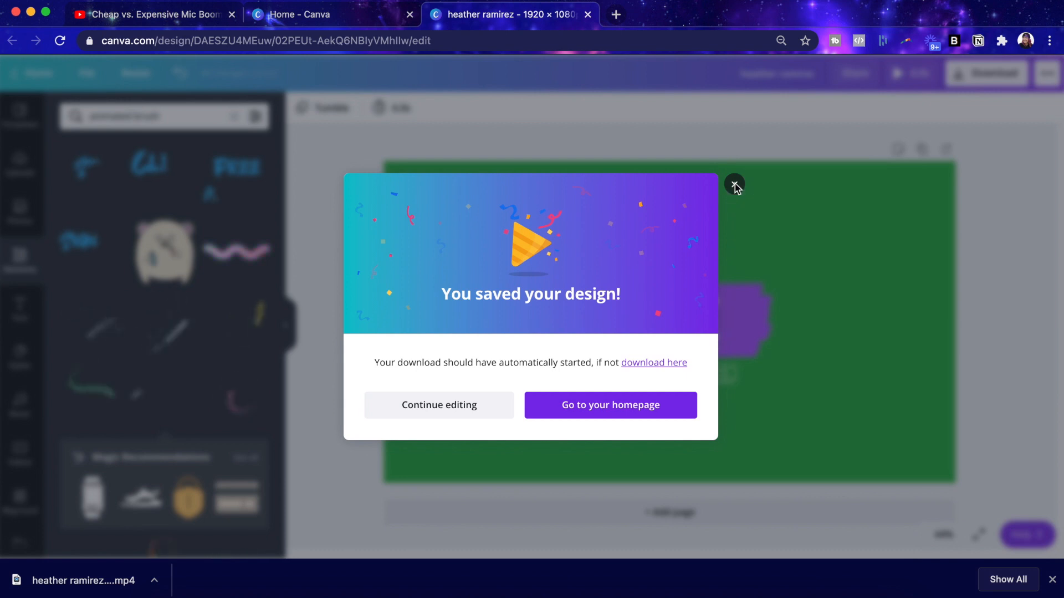
left_click(733, 186)
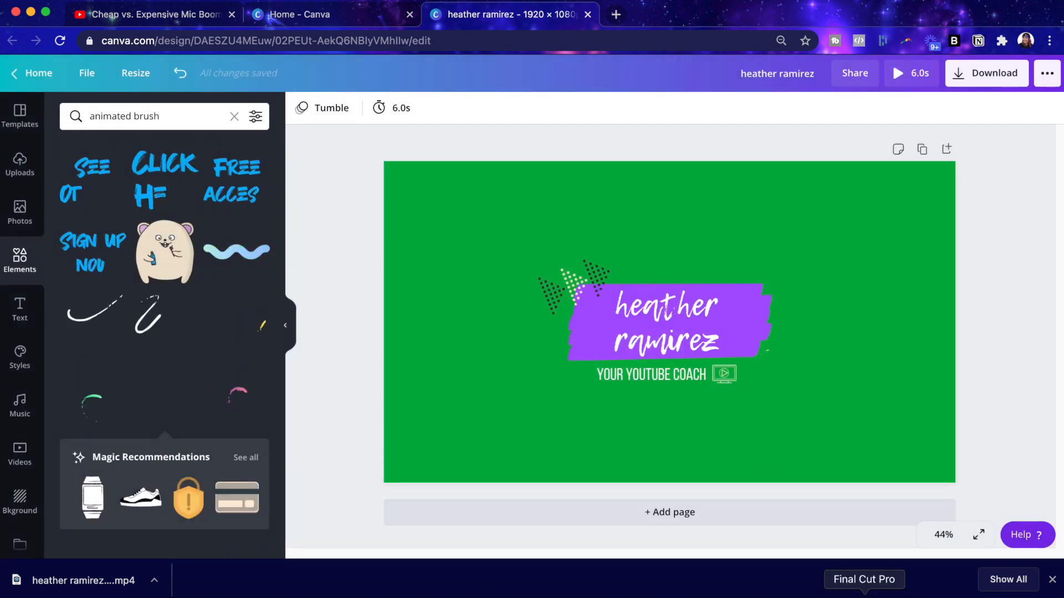
Step: Place the heather ramirez clip above MVI_1498 after the Motion Graphics clip and trim its start shorter
left_click(864, 580)
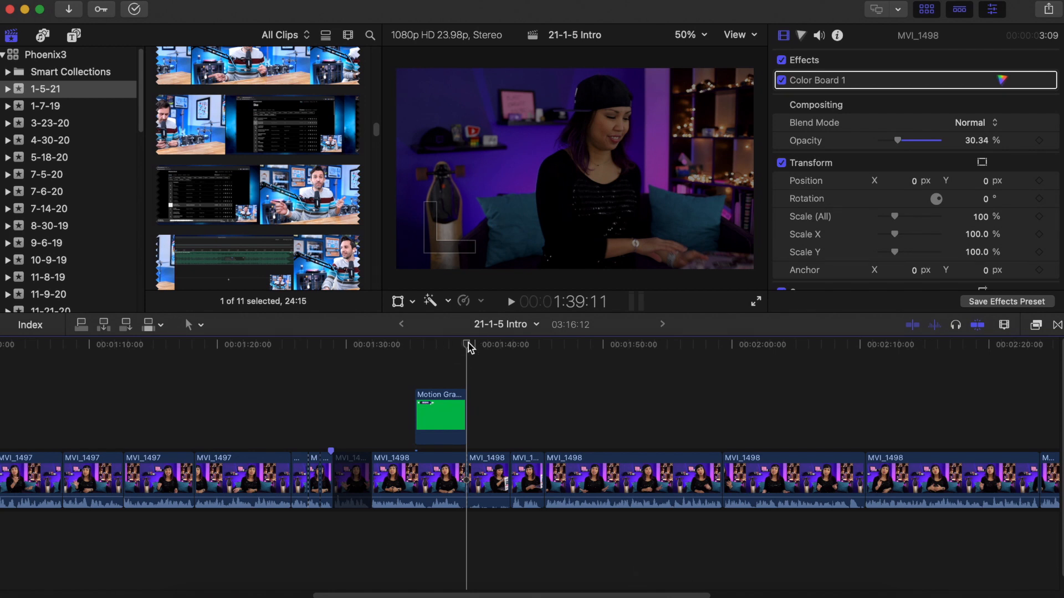
mouse_move(475, 413)
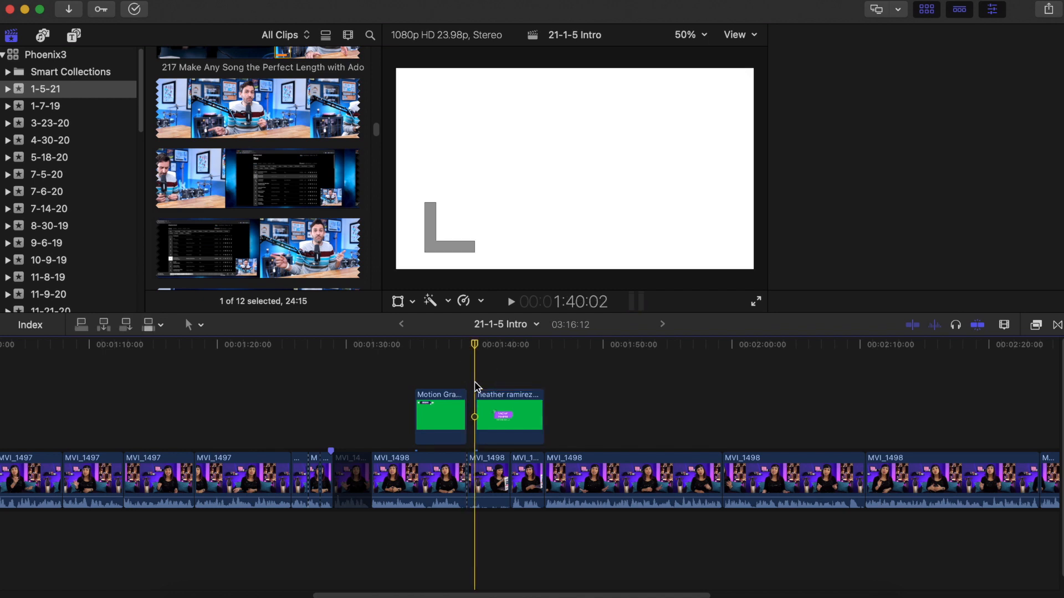
left_click(508, 414)
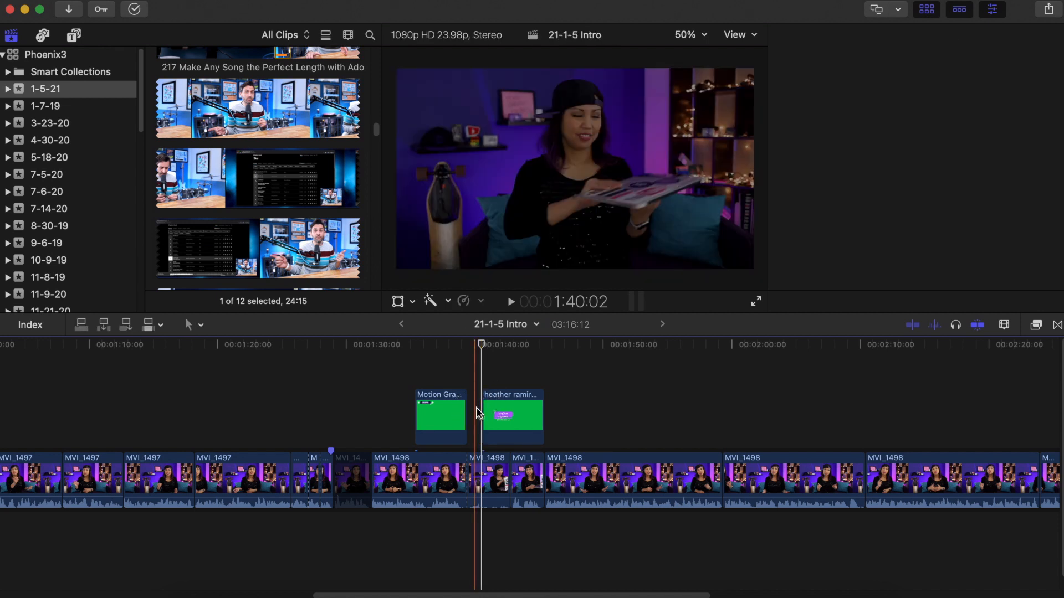
left_click(512, 414)
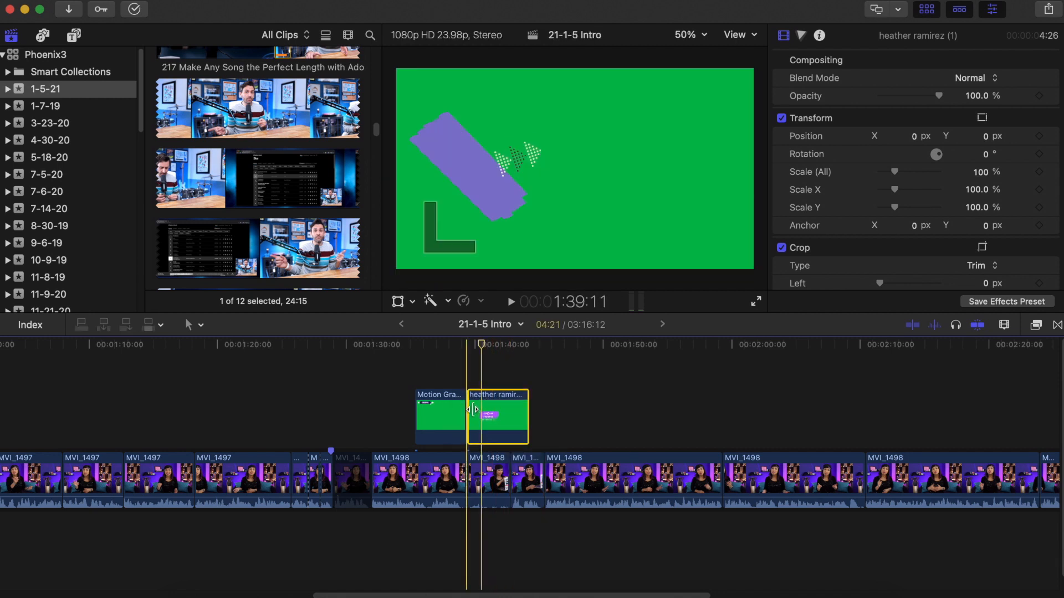
left_click_drag(475, 413, 508, 414)
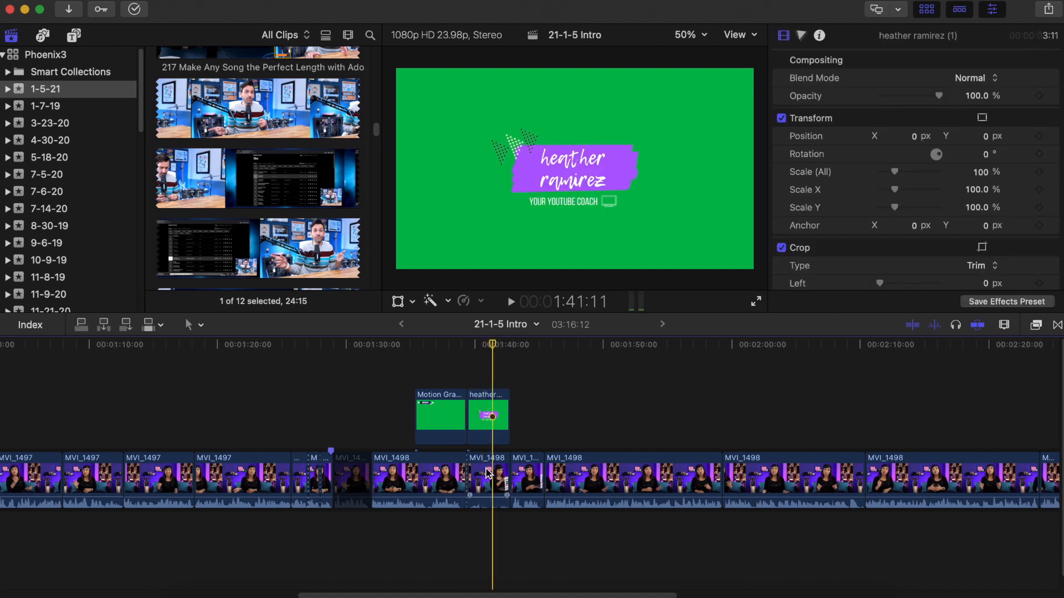
left_click(488, 413)
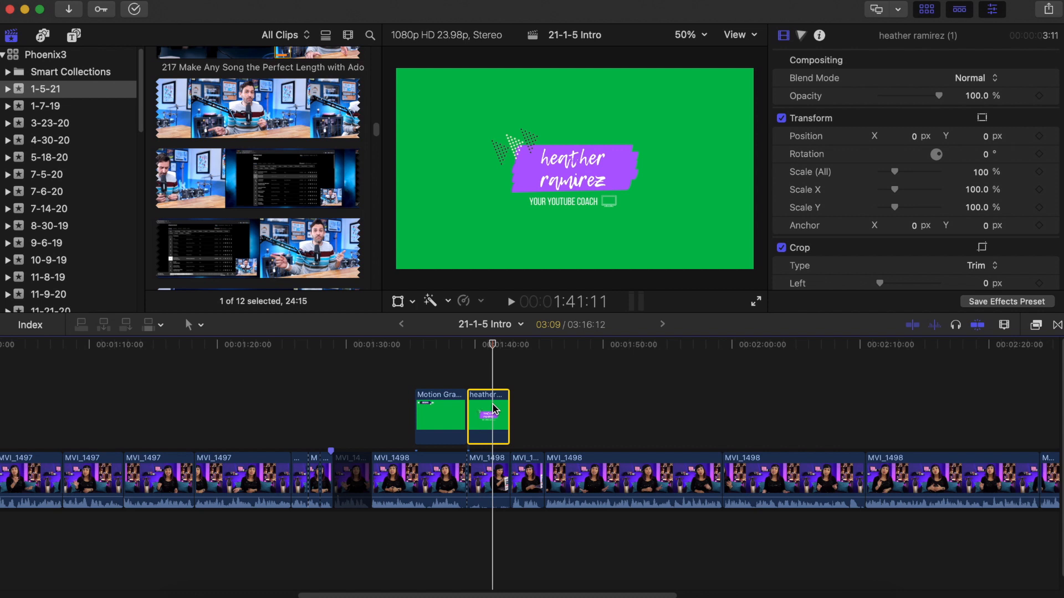
Step: Apply the Keyer effect from Keying so the intro's green background disappears over the footage
left_click(1036, 325)
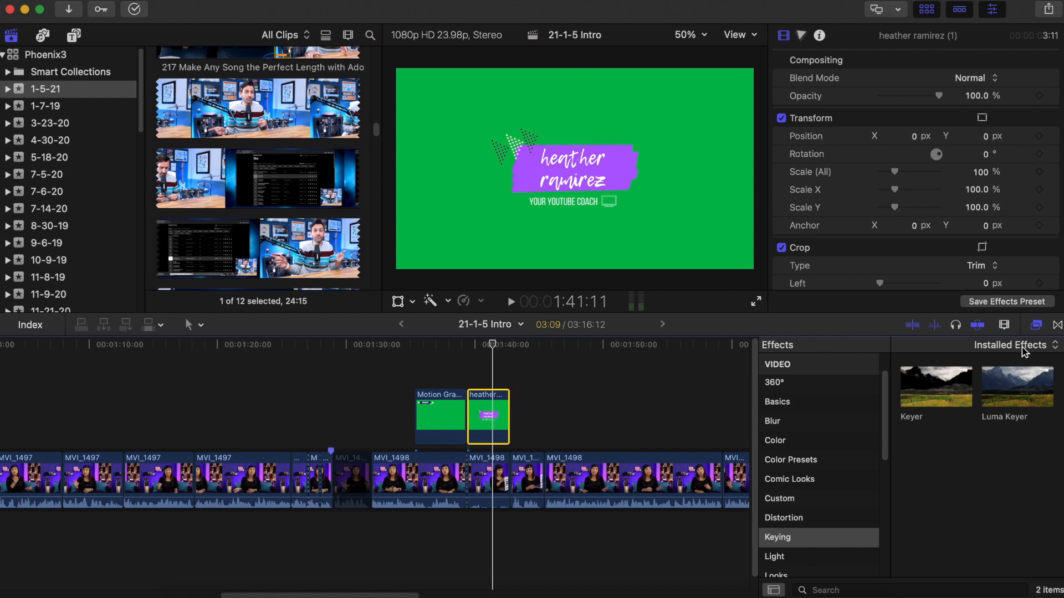
left_click(936, 387)
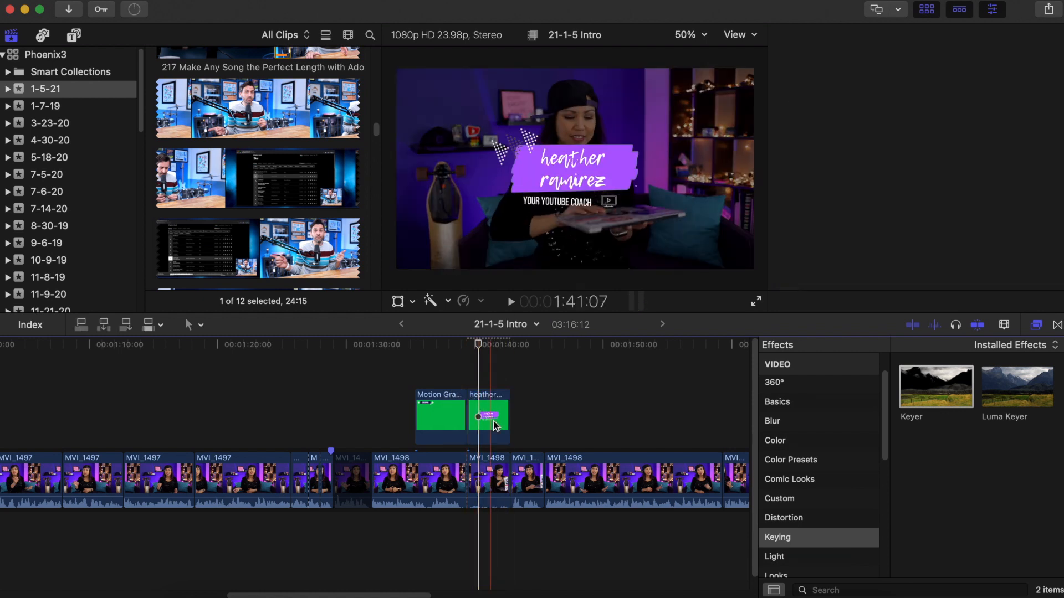
left_click(489, 415)
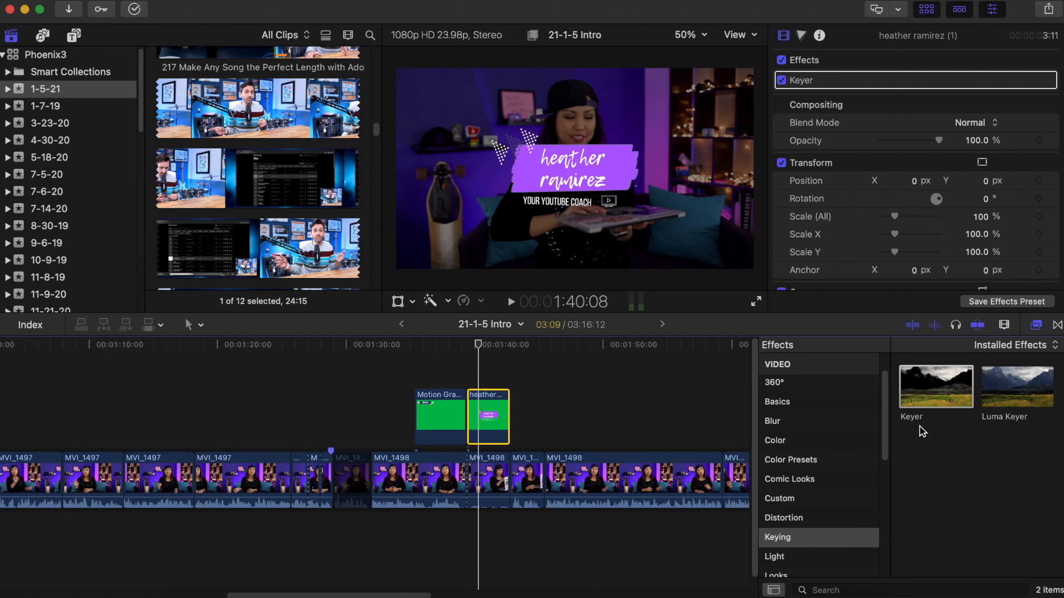
mouse_move(920, 431)
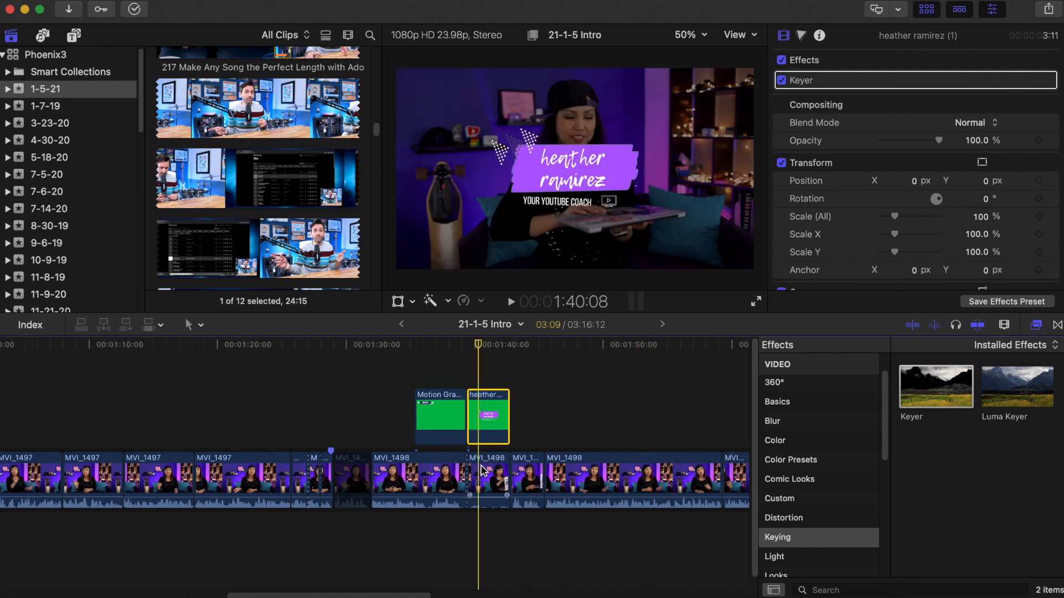
Step: Push the MVI_1498 footage opacity to 100% and bring it back to about 32%
left_click(488, 480)
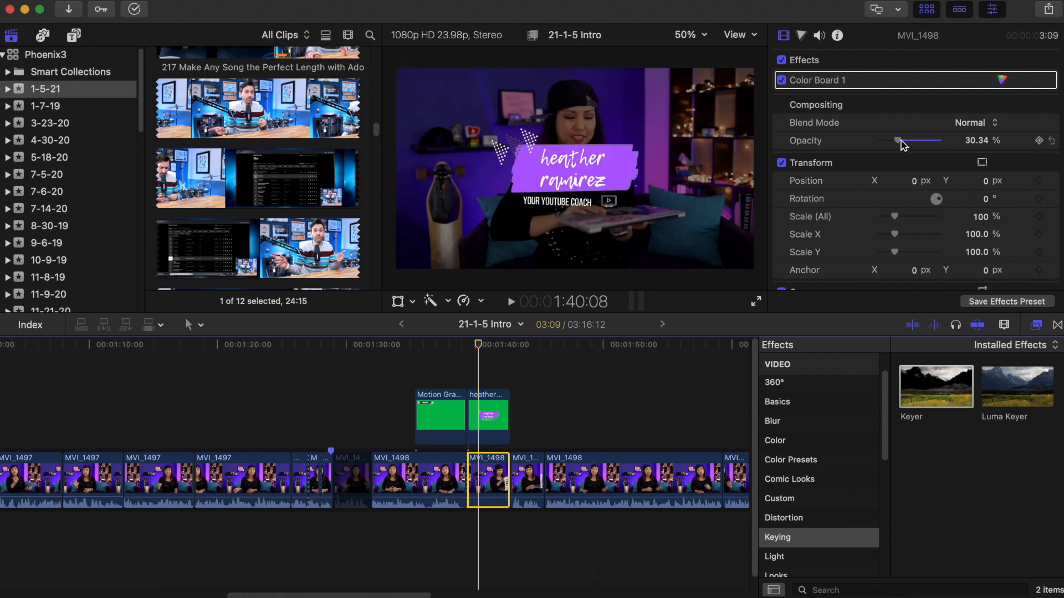
left_click_drag(899, 141, 976, 141)
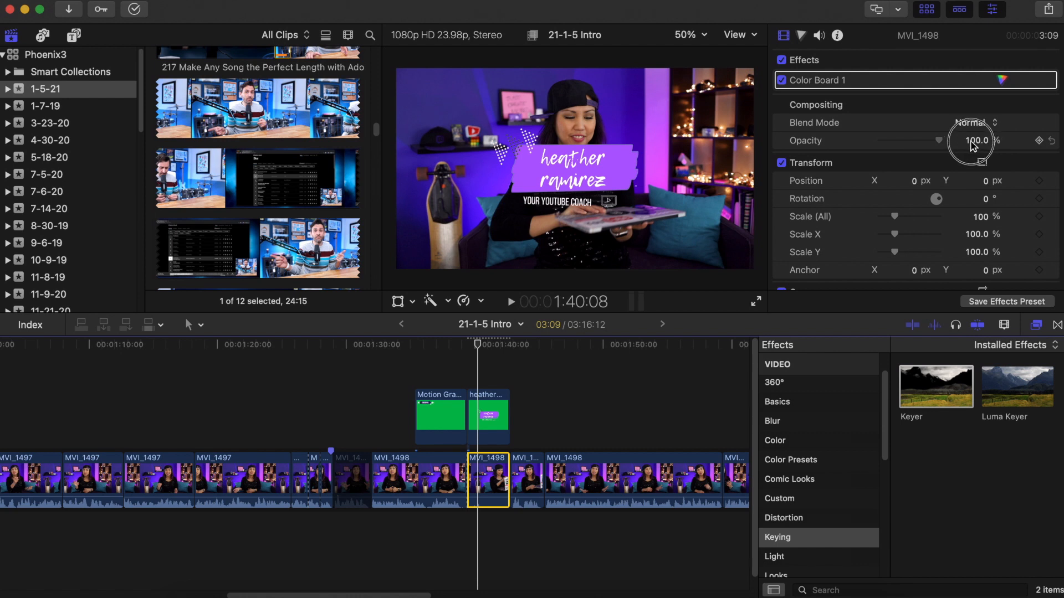
left_click_drag(977, 141, 898, 140)
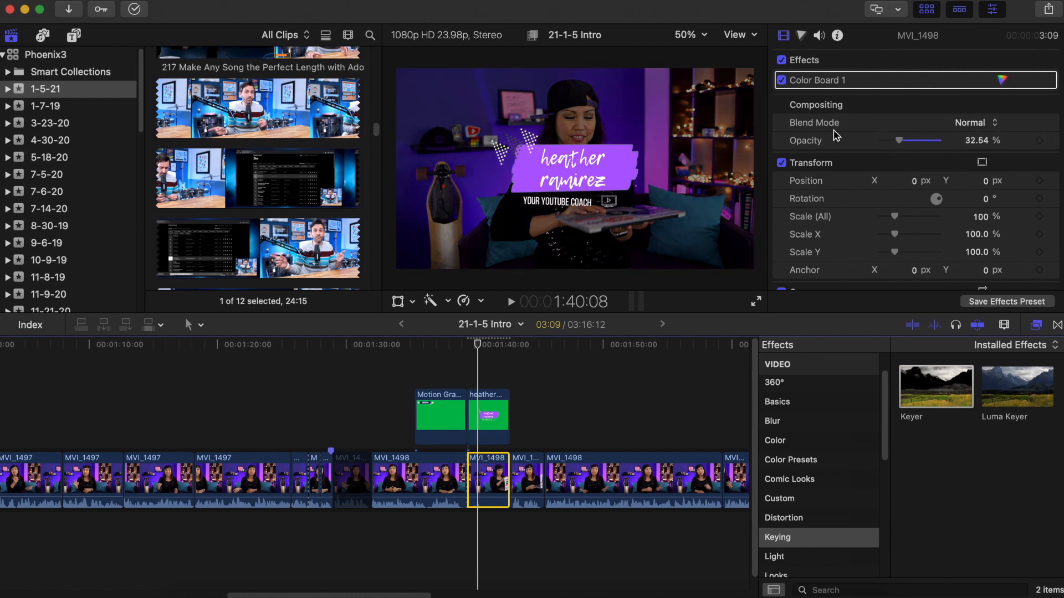
left_click_drag(899, 141, 895, 141)
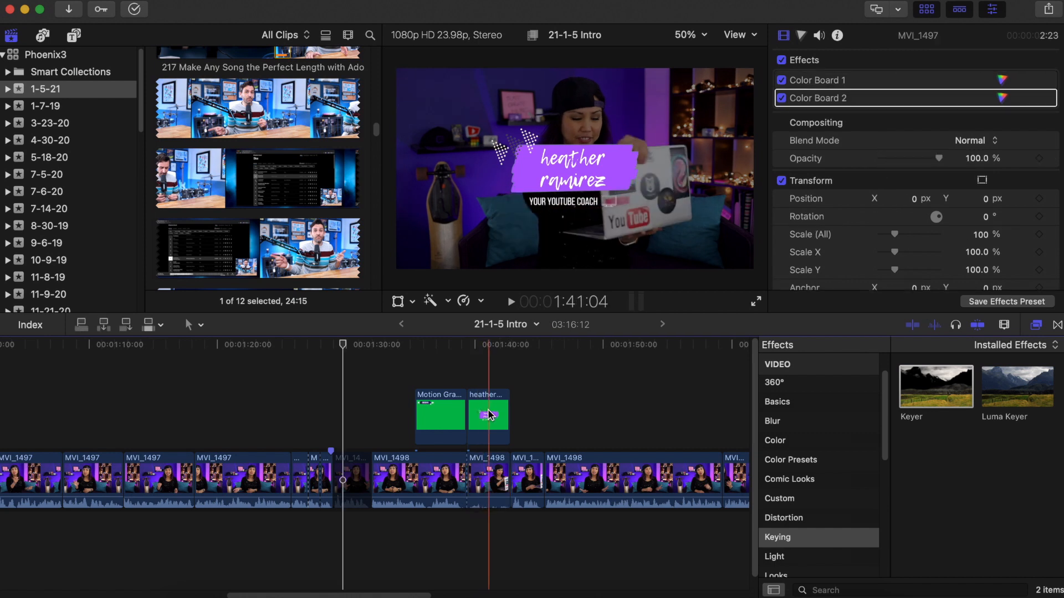
left_click(488, 416)
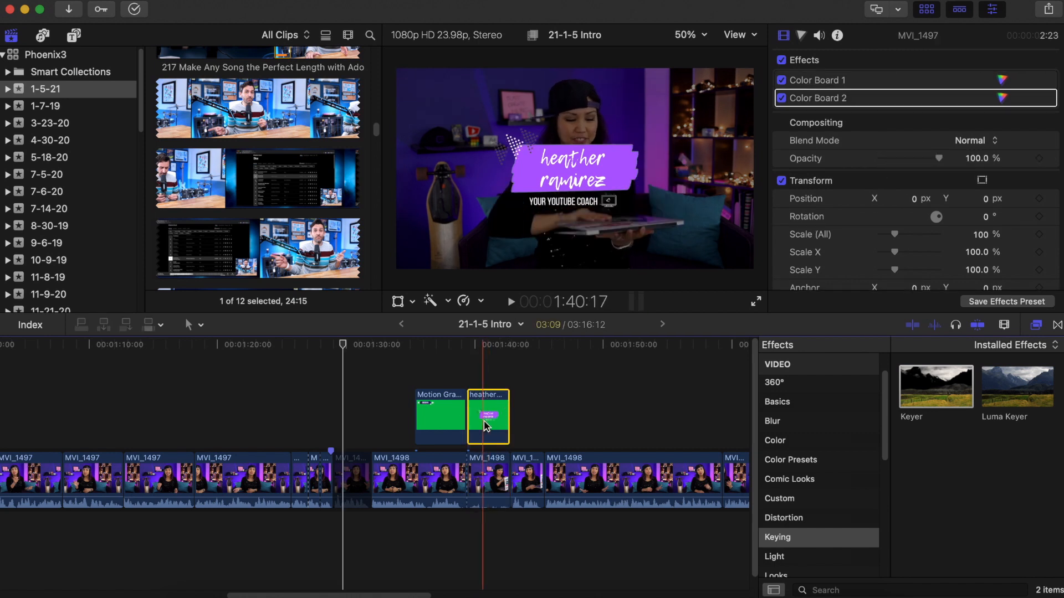
left_click(489, 417)
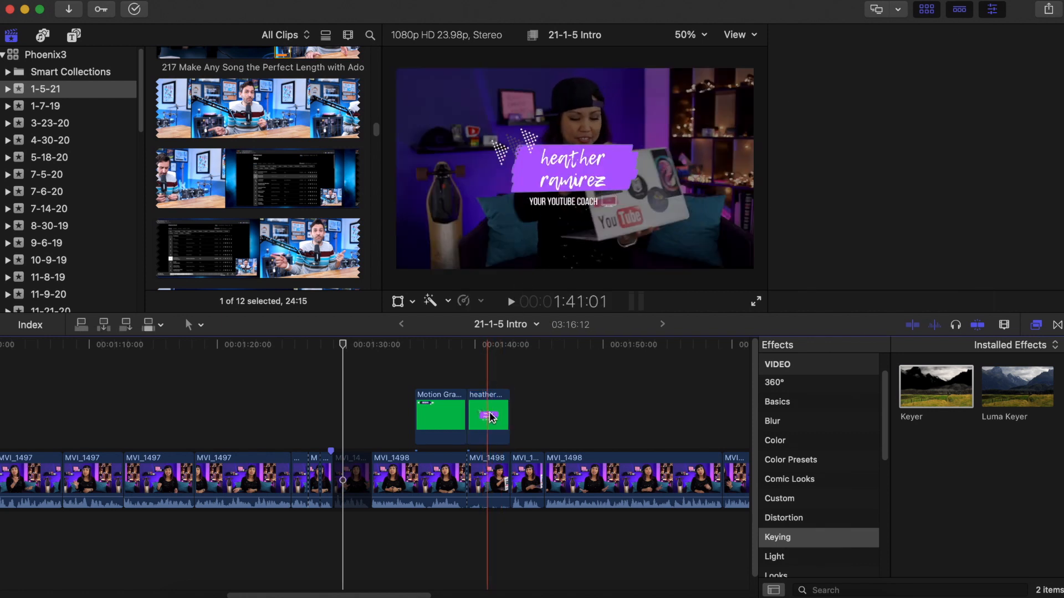
left_click(487, 416)
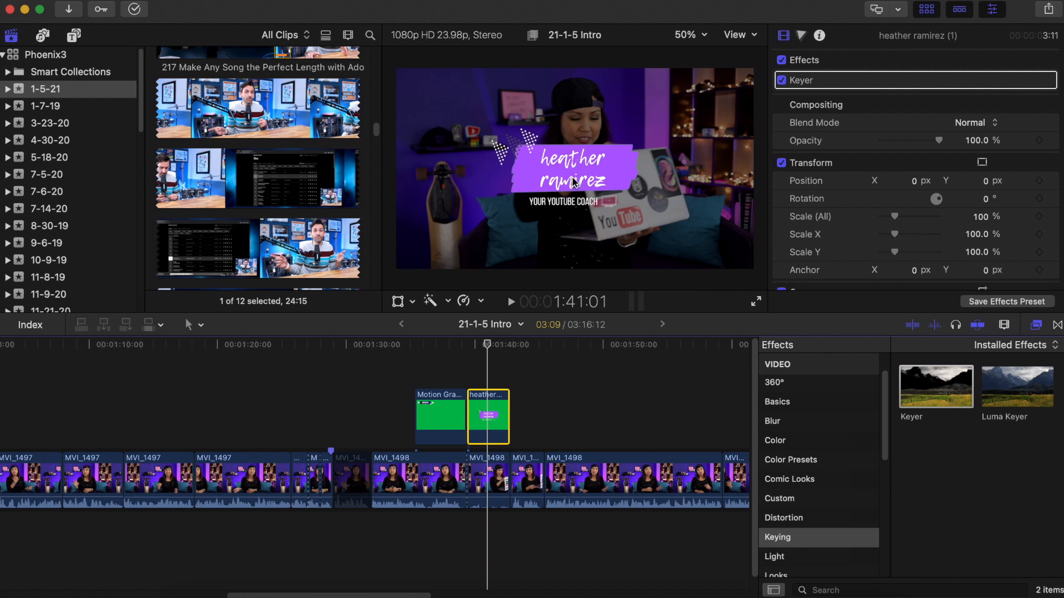
mouse_move(573, 182)
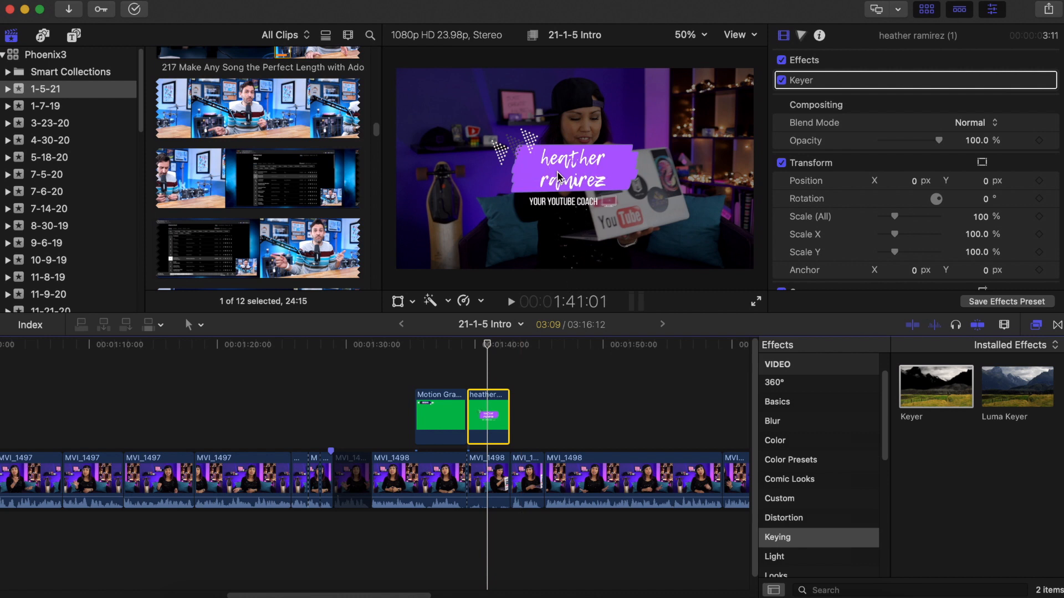
left_click_drag(941, 141, 937, 145)
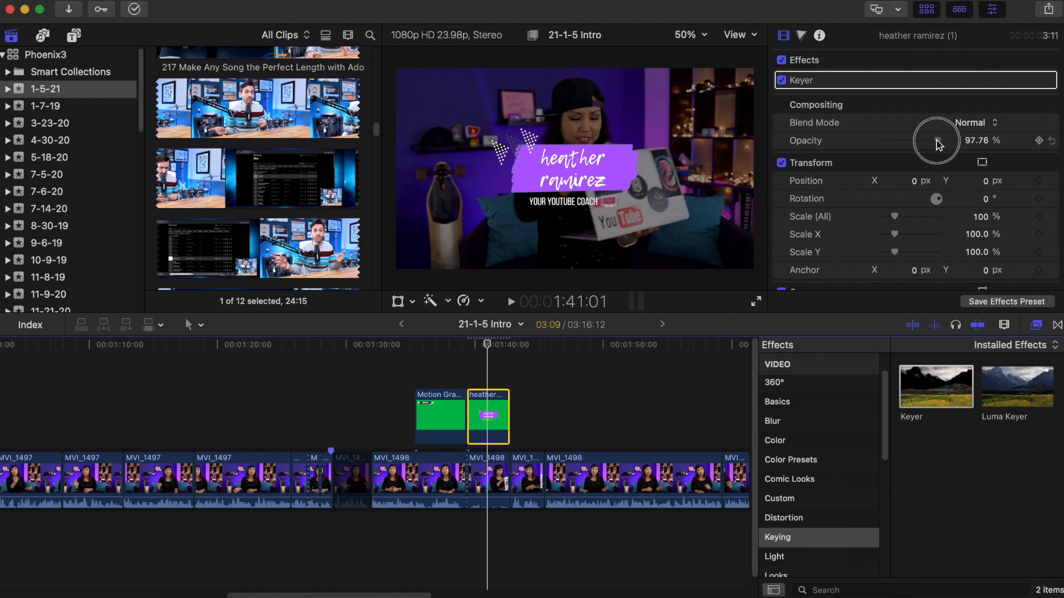
left_click_drag(938, 141, 920, 141)
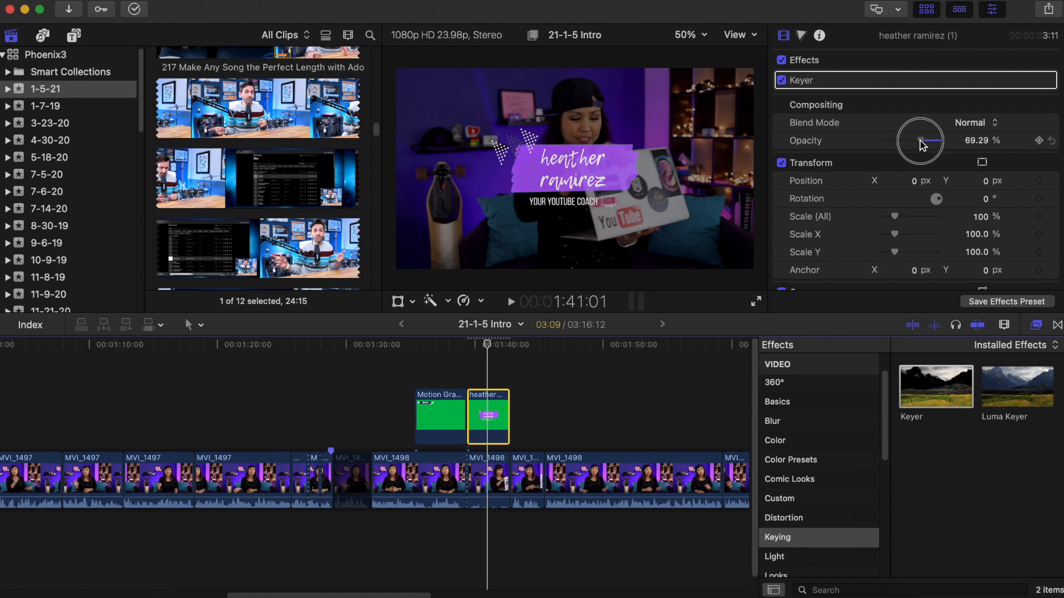
left_click_drag(920, 141, 921, 141)
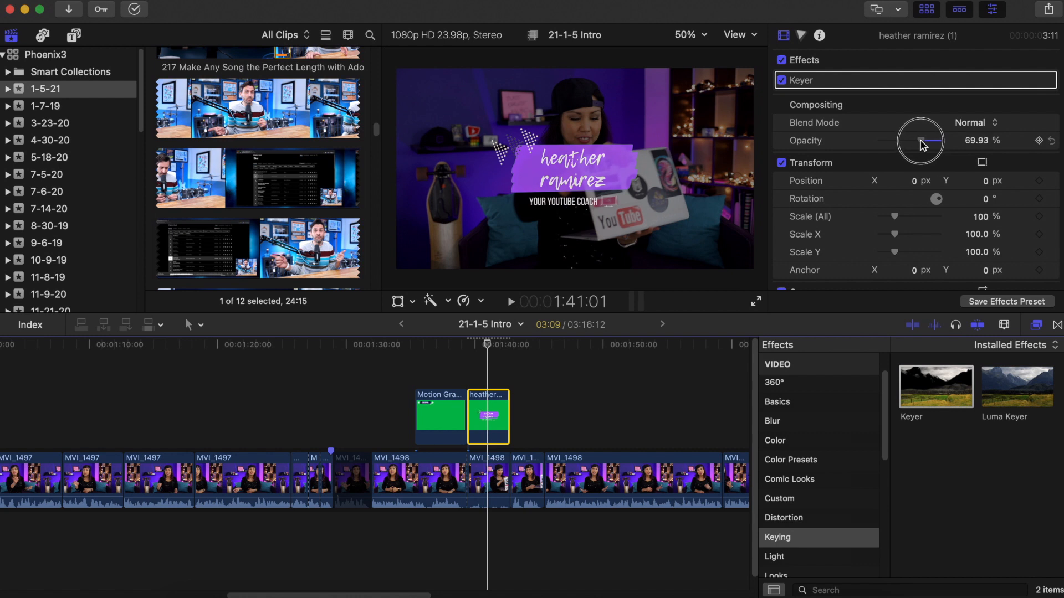
mouse_move(520, 322)
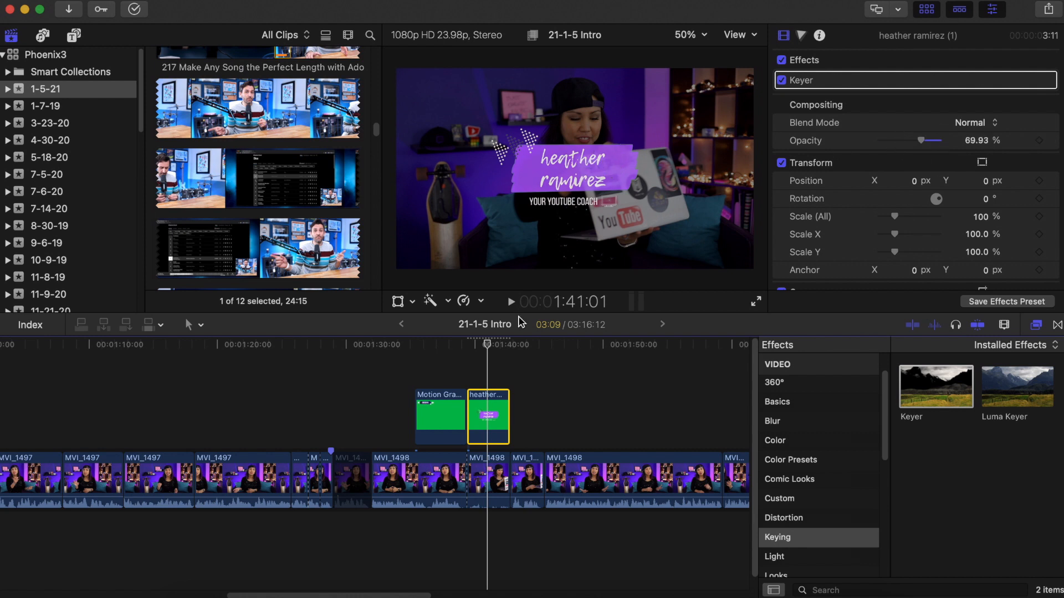